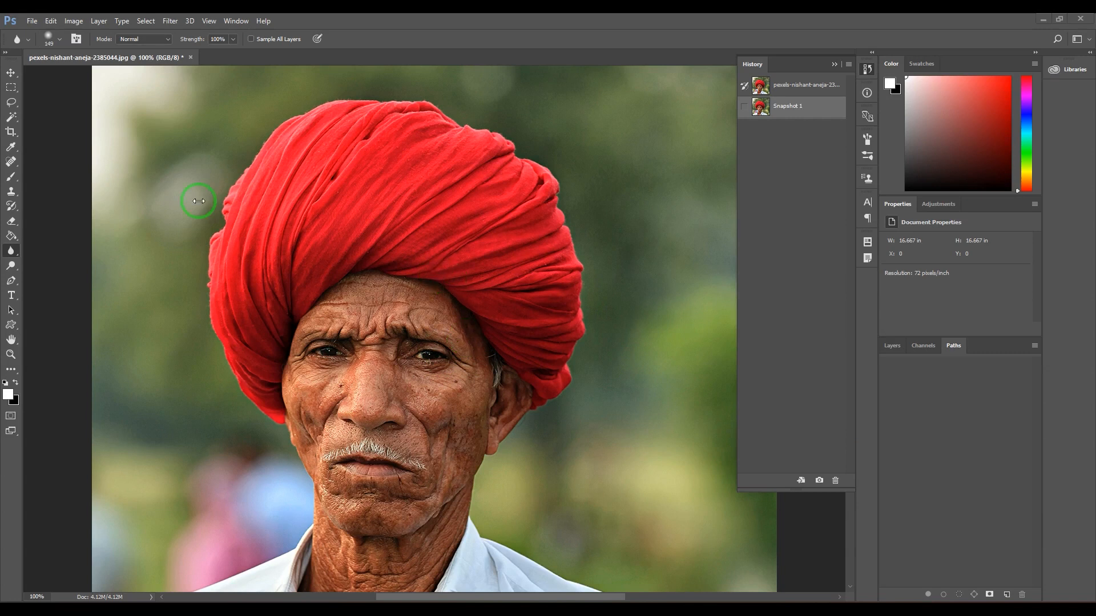
pyautogui.moveTo(12, 72)
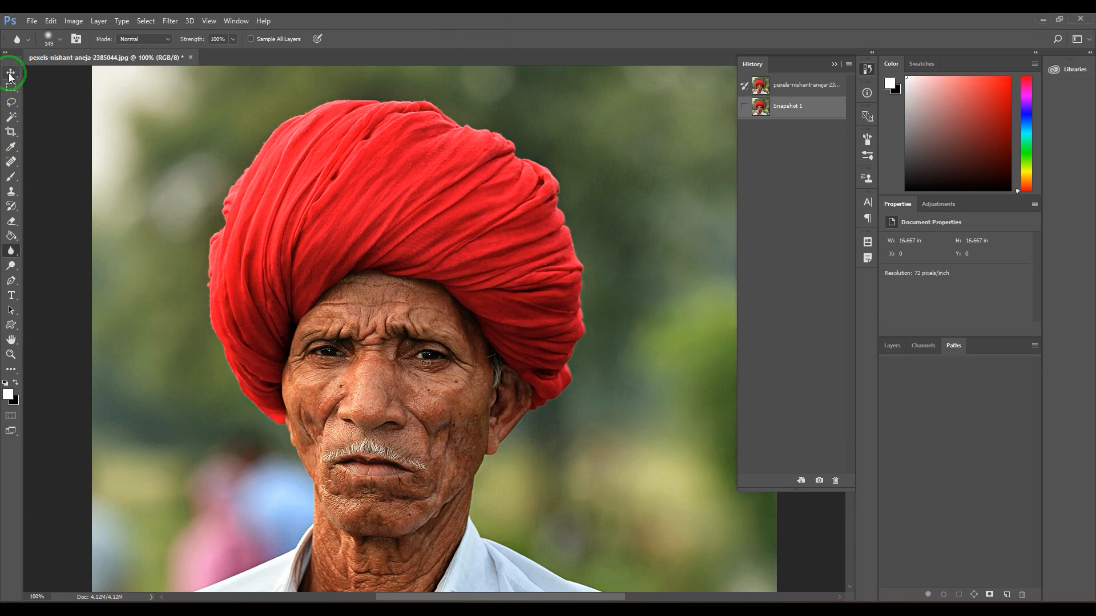
# Try the Move tool, then pick the Blur tool from the Dodge tool group
pyautogui.click(10, 73)
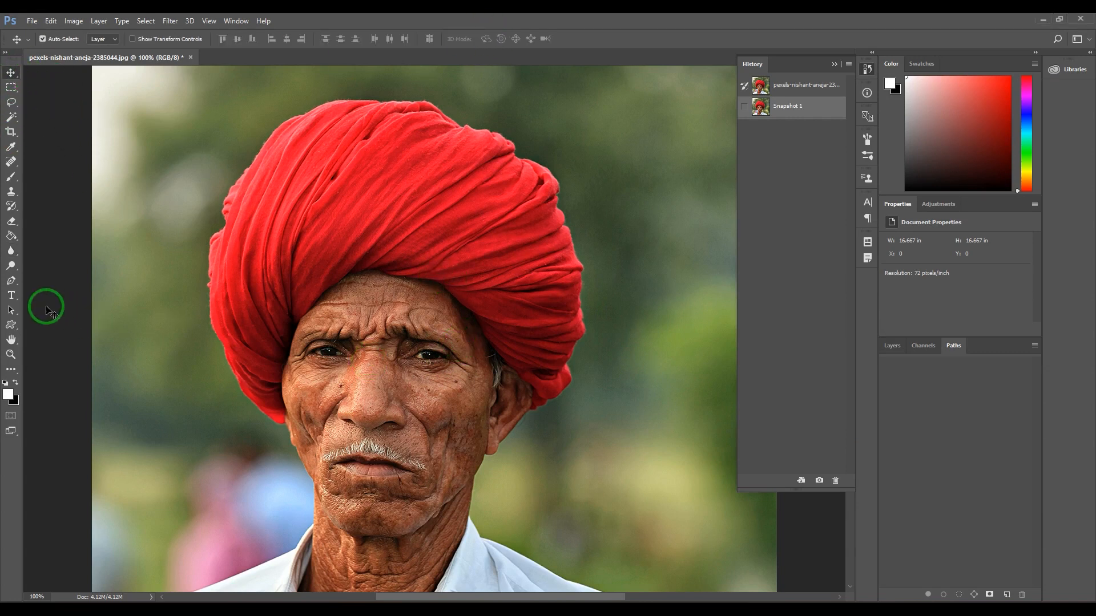
pyautogui.rightClick(11, 266)
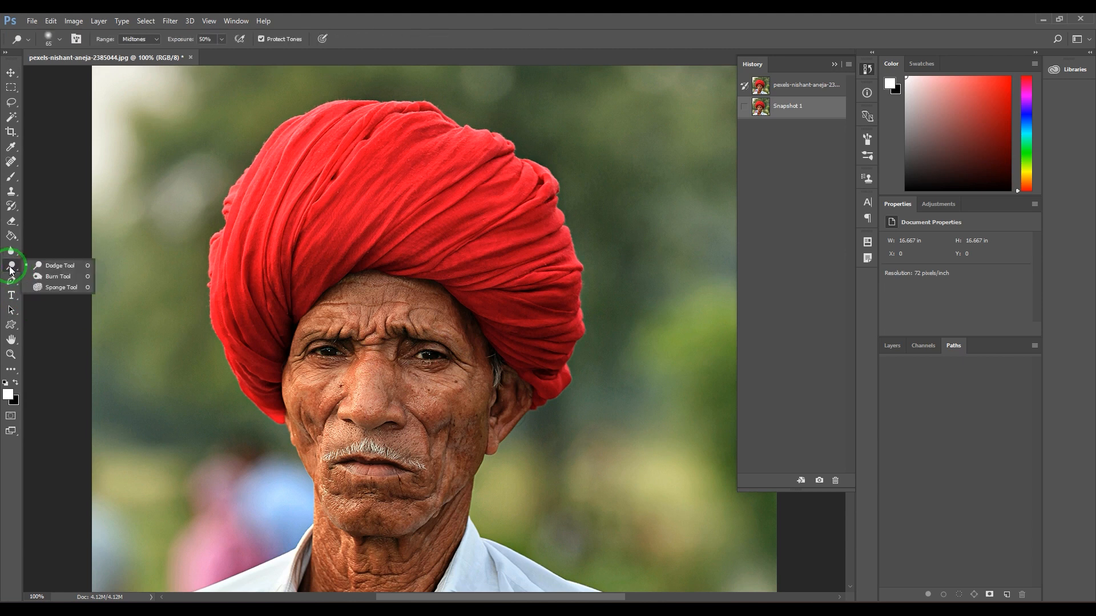
pyautogui.click(11, 250)
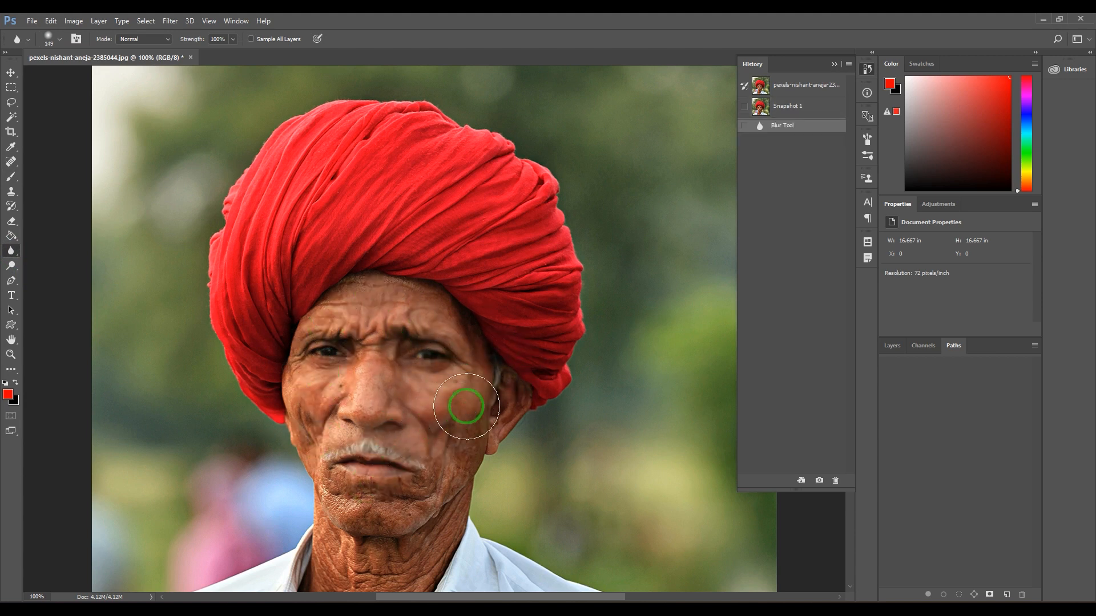
# Blur the entire portrait with a 6.0-pixel Gaussian Blur
pyautogui.click(169, 21)
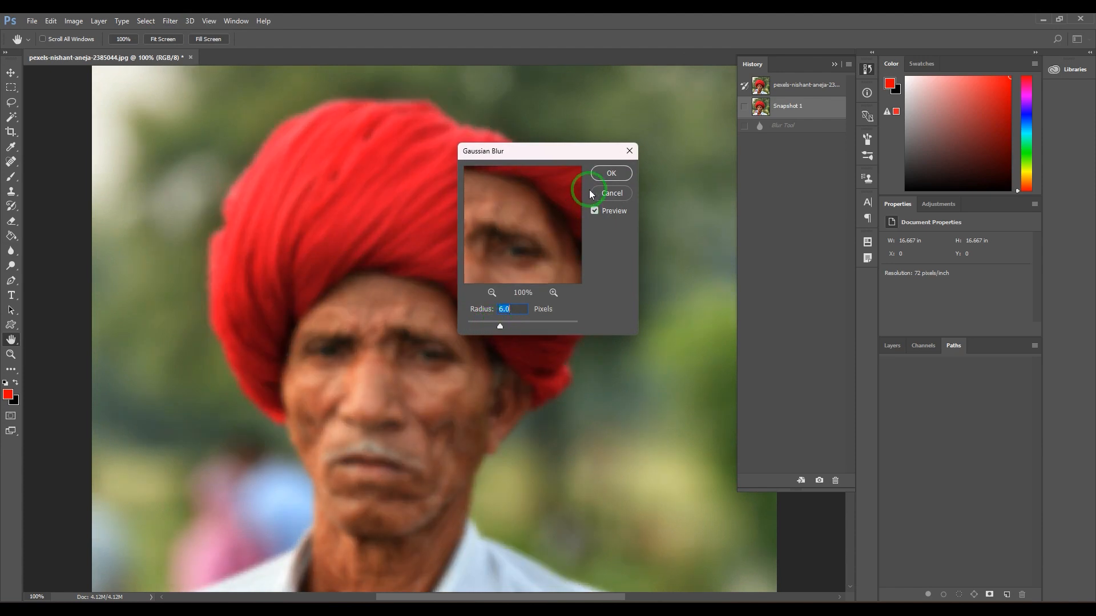
pyautogui.moveTo(609, 173)
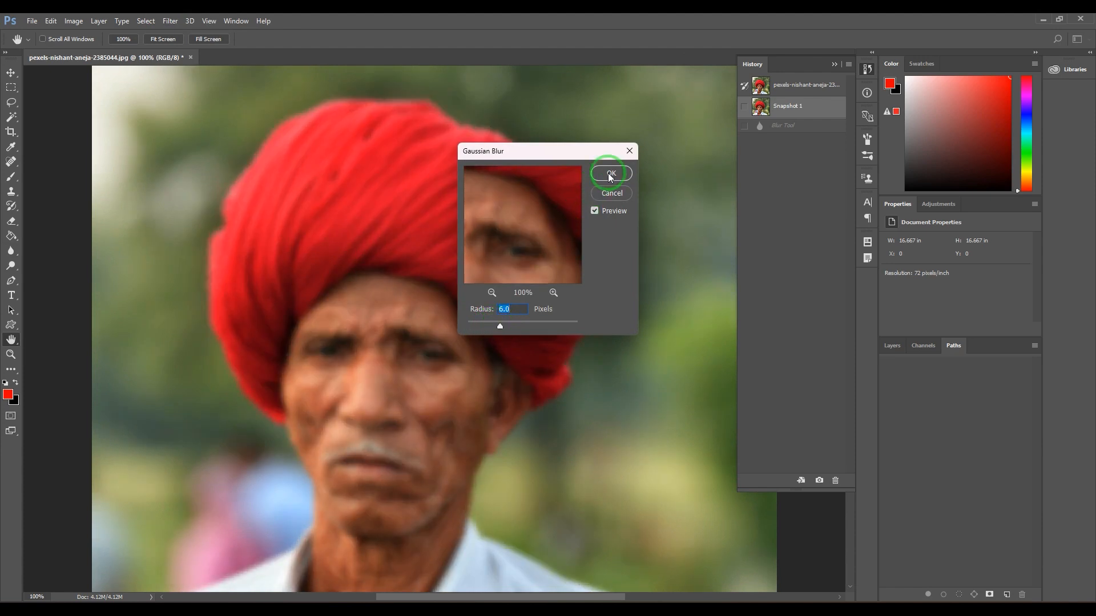
pyautogui.click(610, 174)
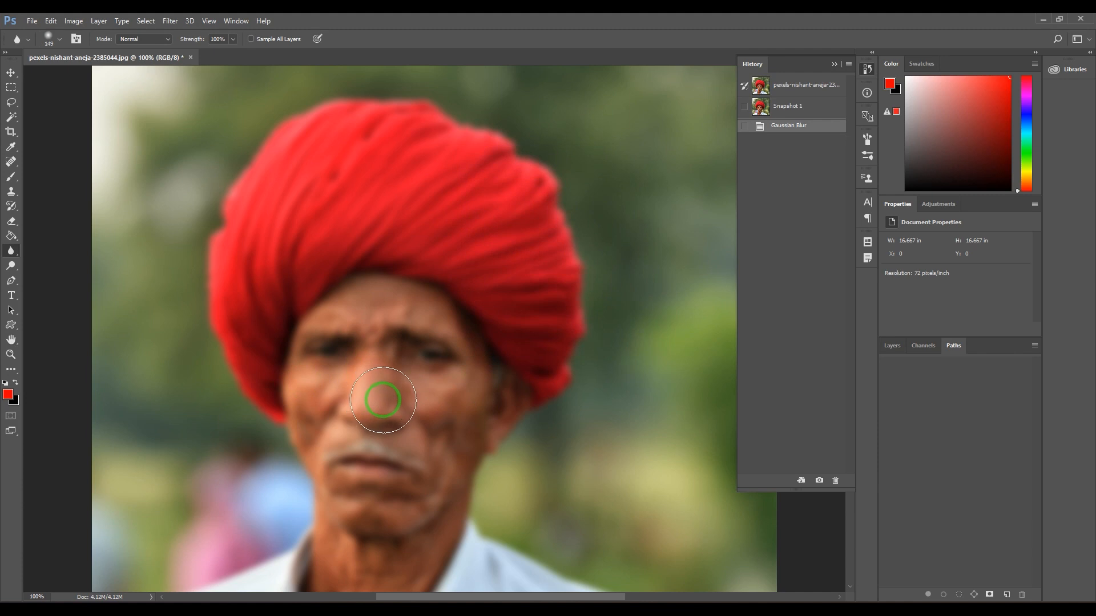
pyautogui.click(786, 105)
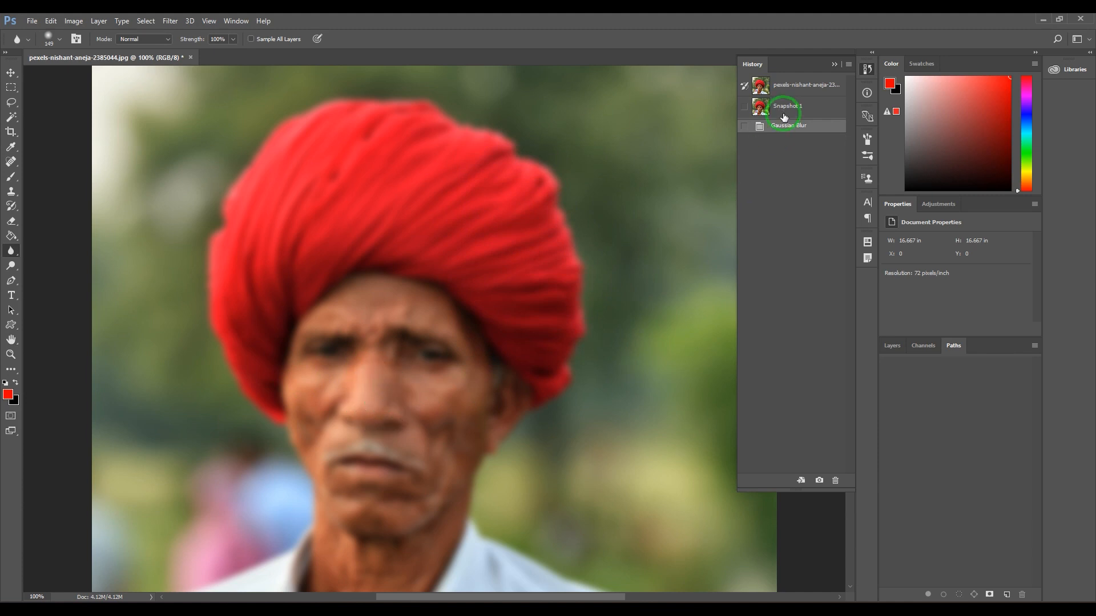
# Revert to Snapshot 1 and step back through the trial blur strokes in History
pyautogui.click(787, 106)
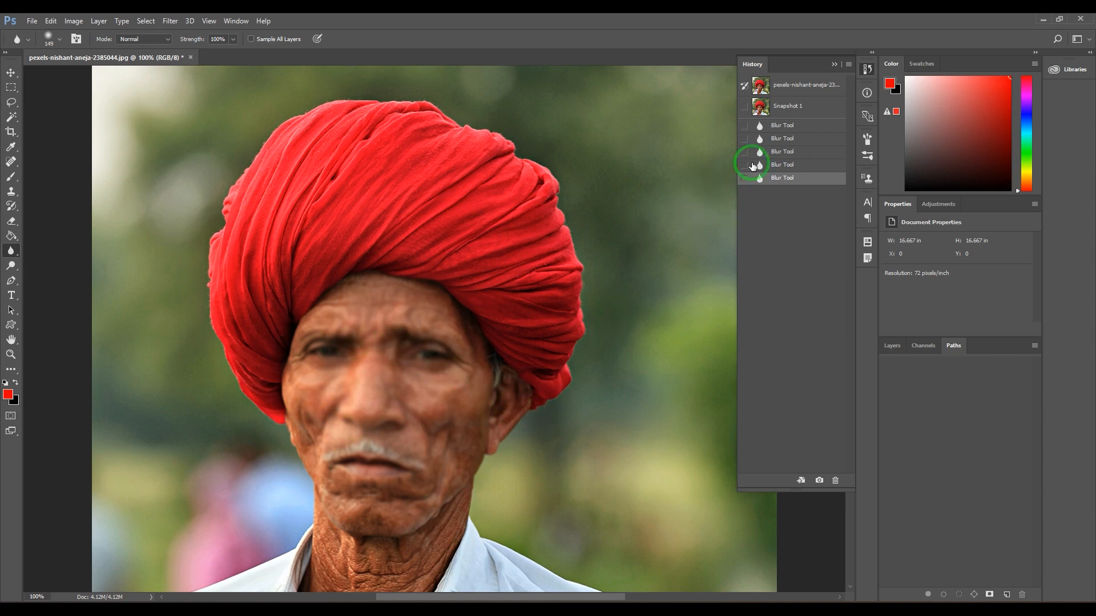
pyautogui.click(787, 106)
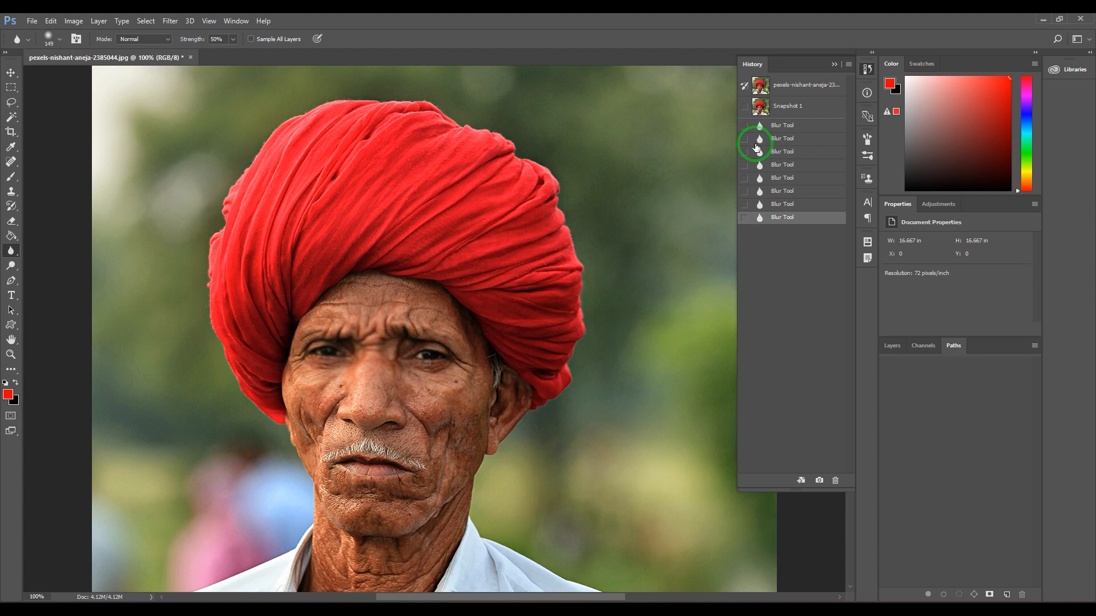
pyautogui.click(787, 105)
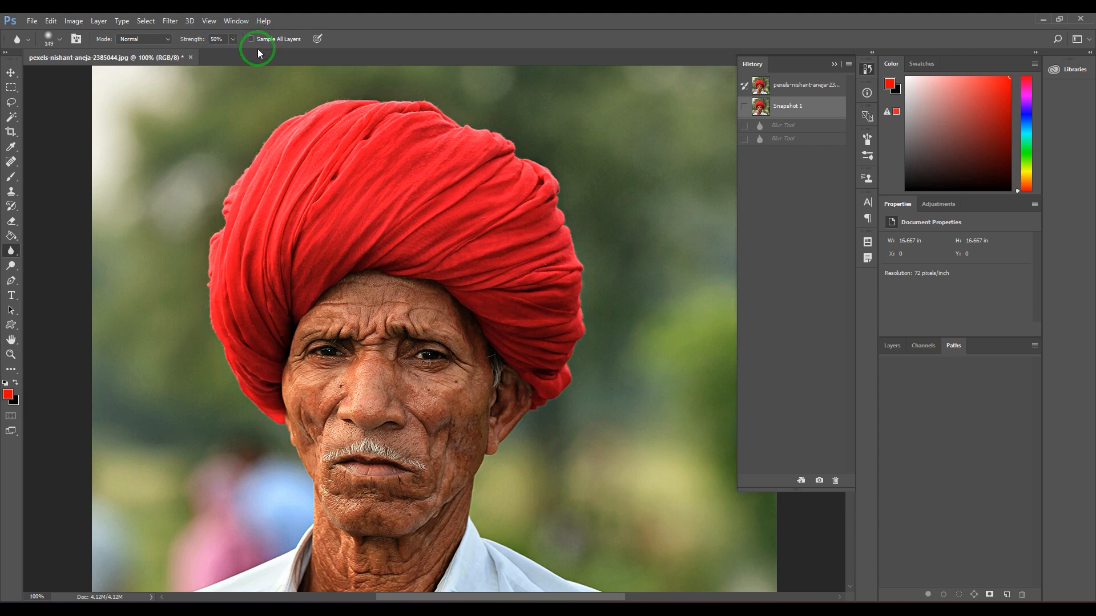
pyautogui.moveTo(404, 209)
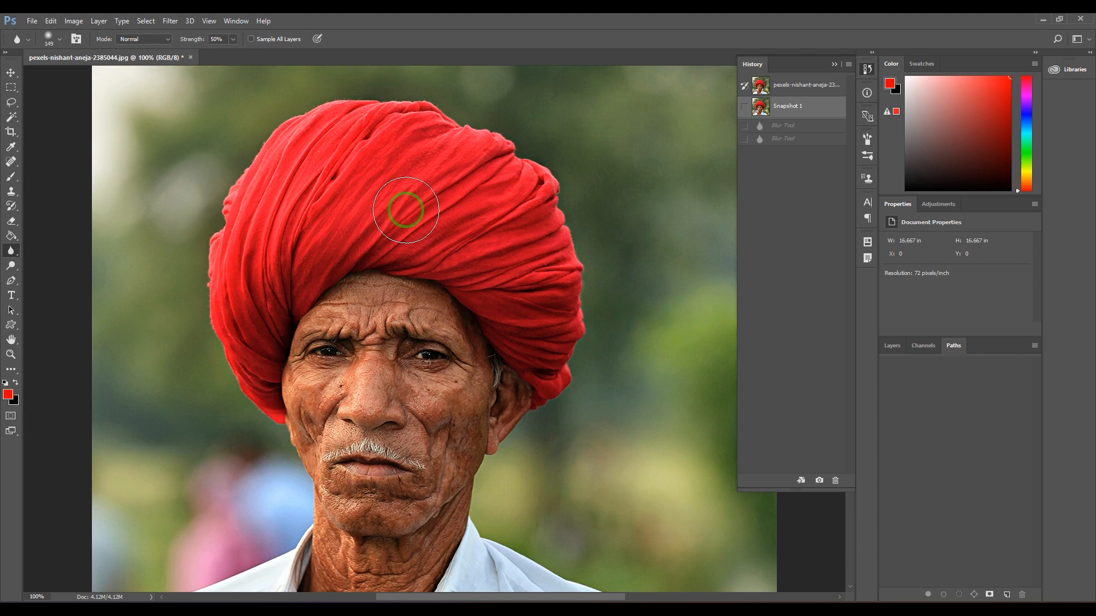
pyautogui.moveTo(495, 190)
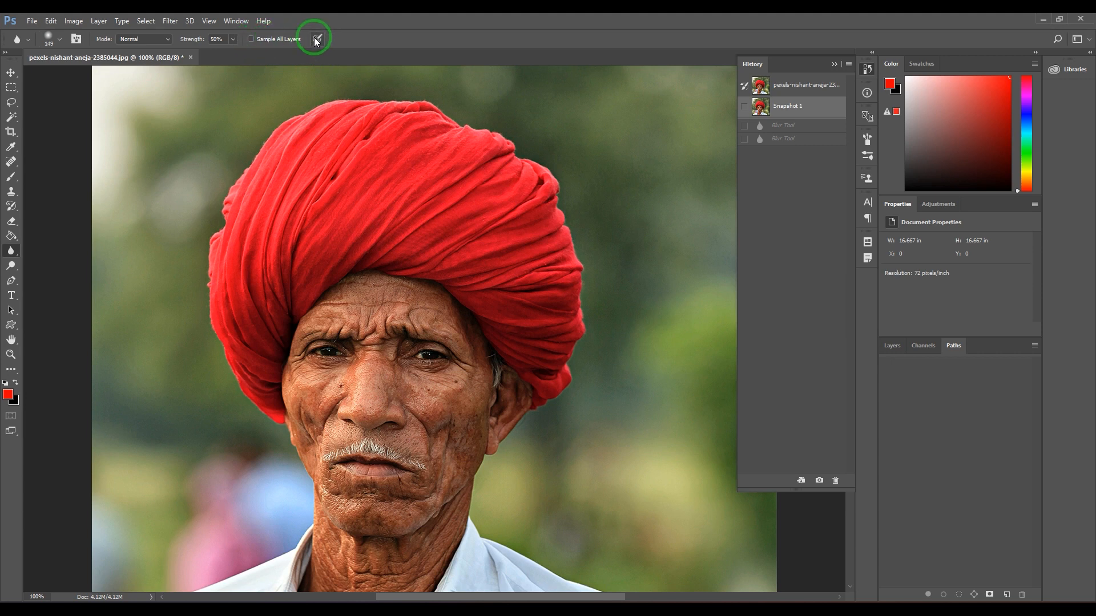
pyautogui.moveTo(315, 38)
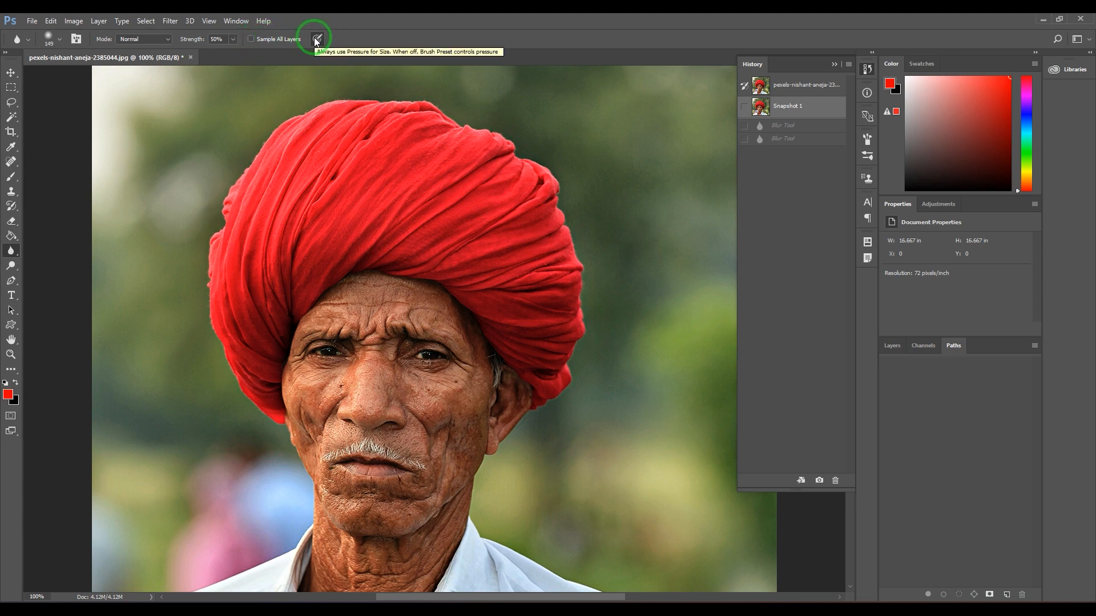
pyautogui.moveTo(339, 206)
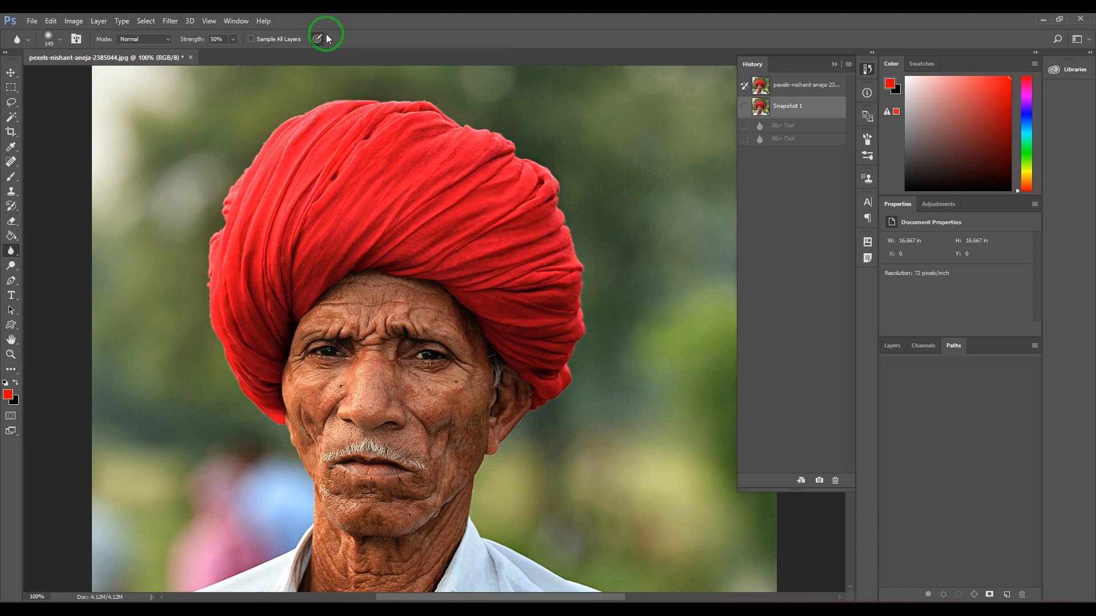
pyautogui.moveTo(336, 119)
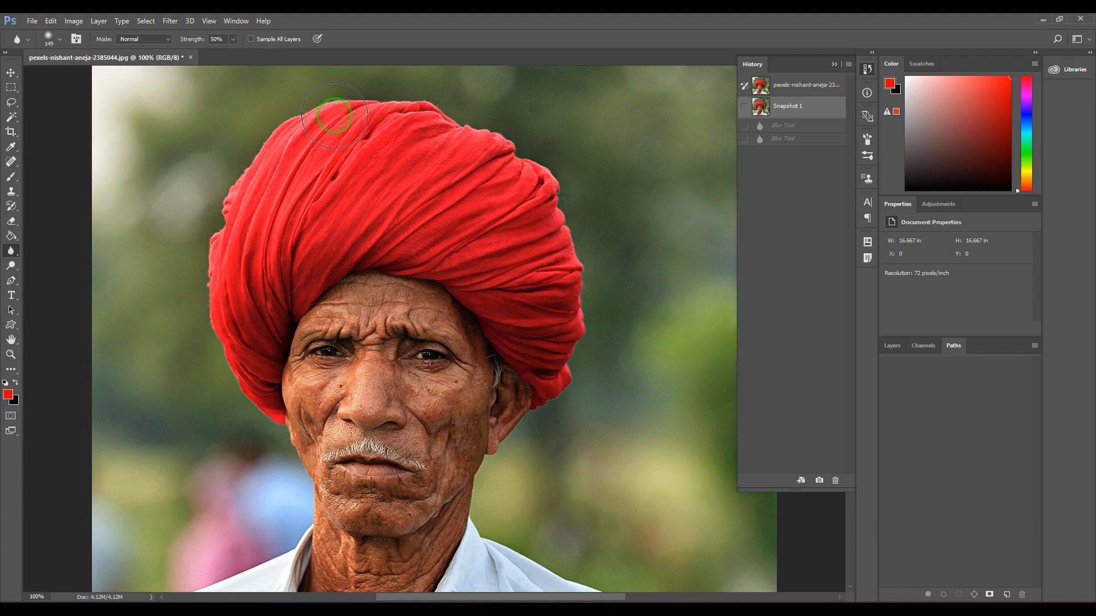
pyautogui.moveTo(137, 119)
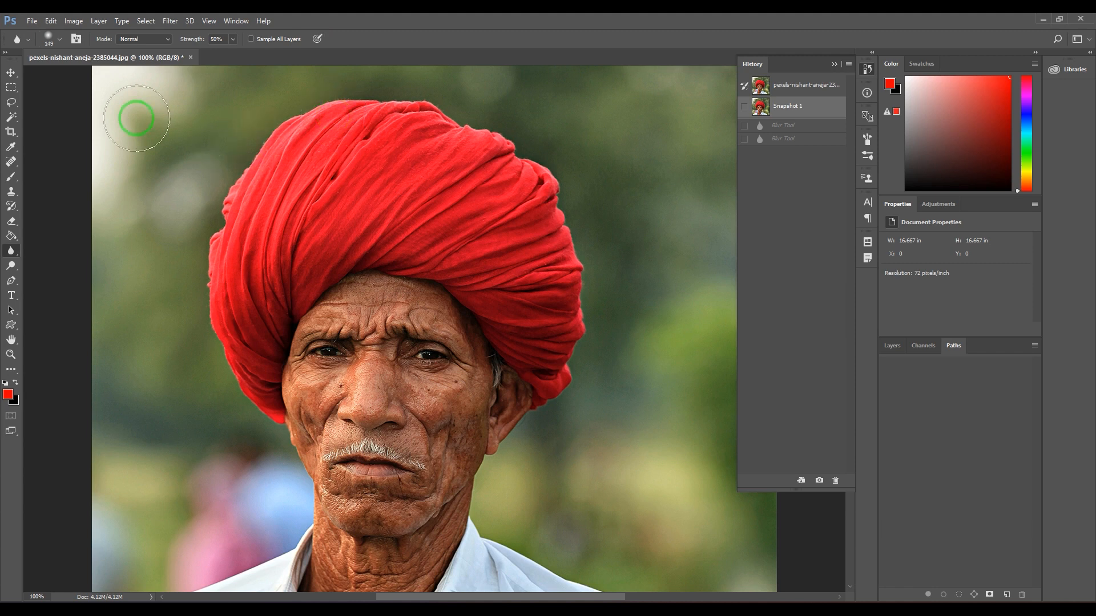
pyautogui.moveTo(142, 68)
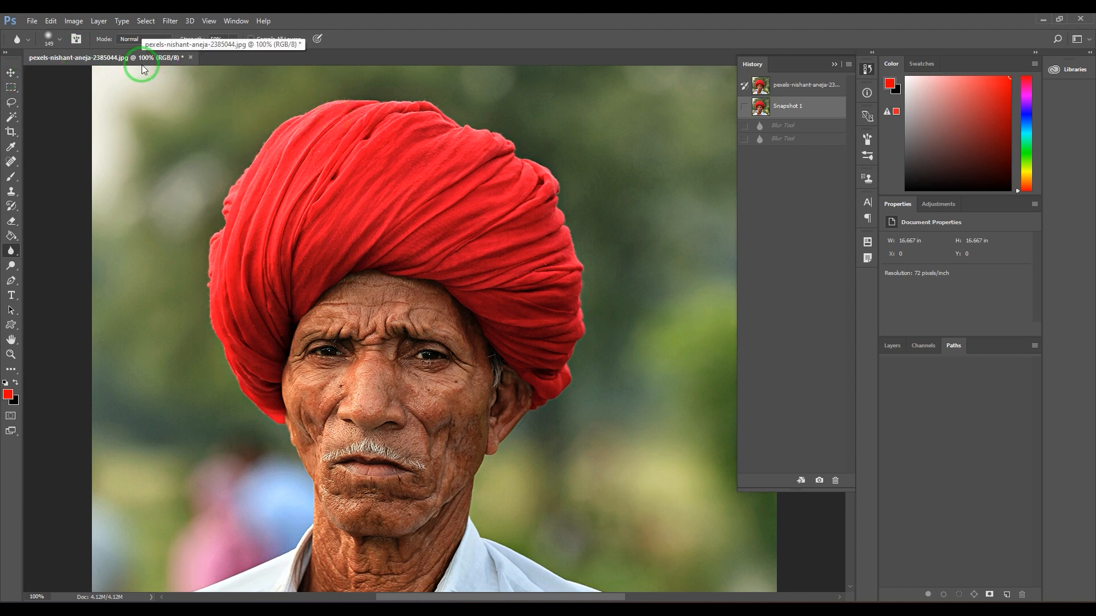
pyautogui.moveTo(225, 105)
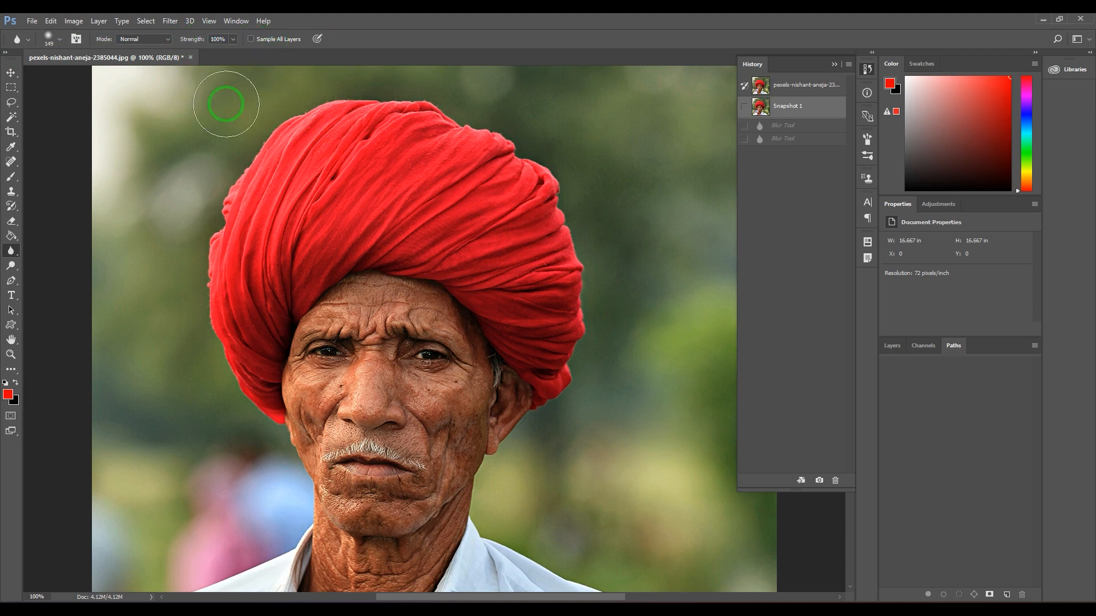
# Set the Blur tool's blending mode to Darken
pyautogui.click(143, 38)
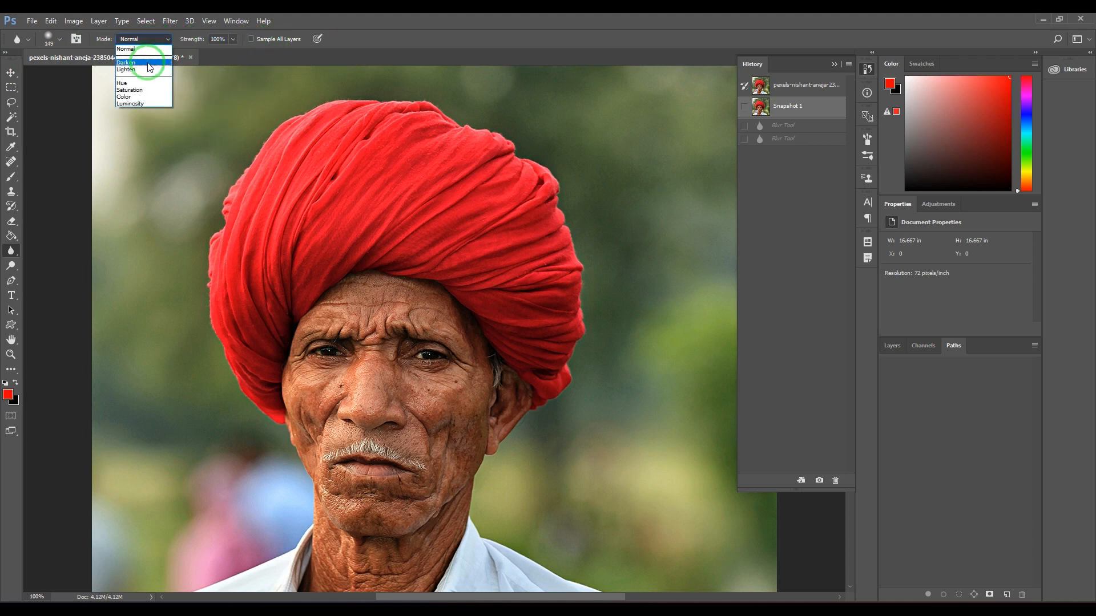
pyautogui.click(127, 62)
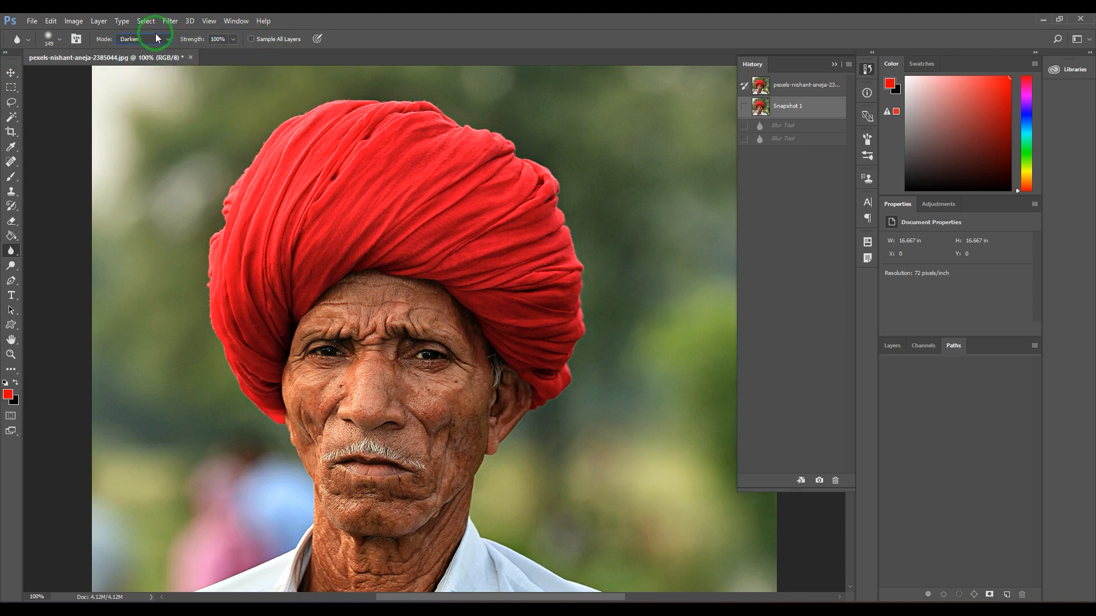
pyautogui.click(143, 38)
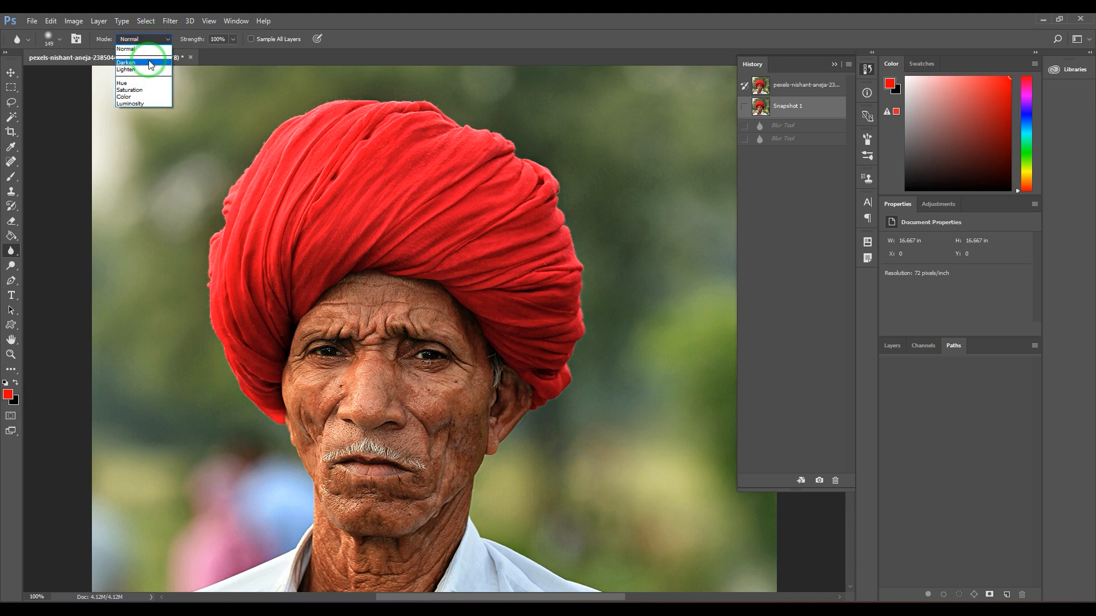
pyautogui.click(126, 62)
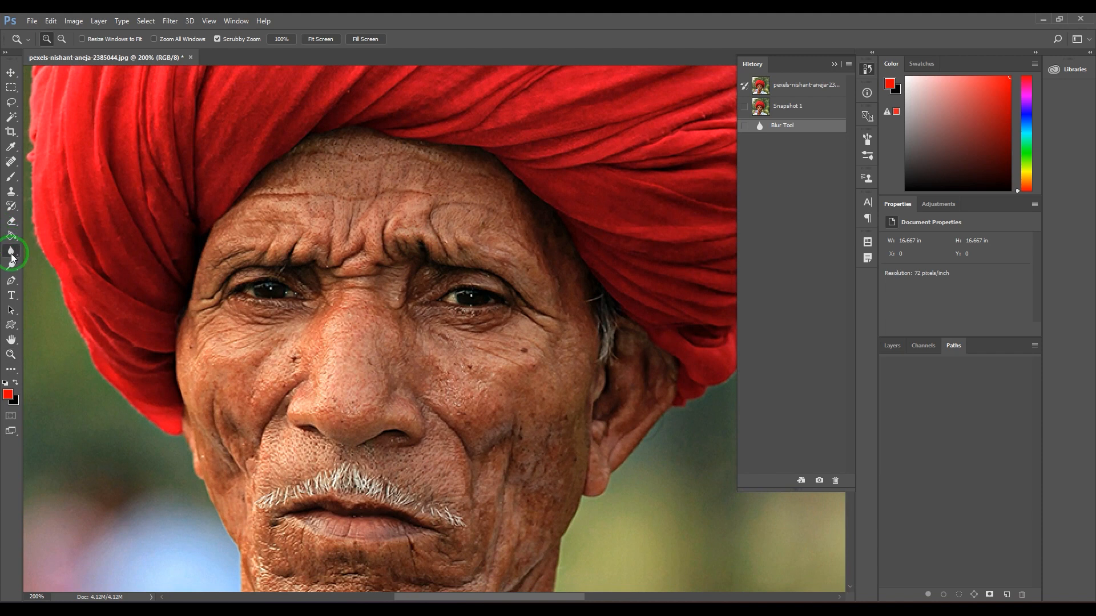
# Reselect the Blur tool for Darken strokes near the ear
pyautogui.click(11, 251)
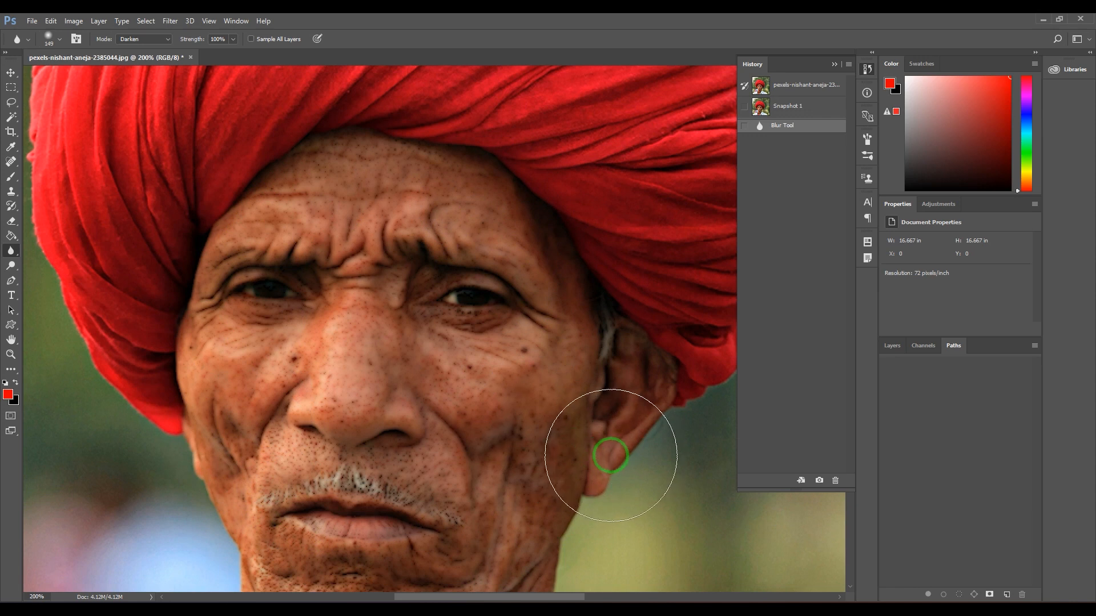
pyautogui.moveTo(609, 445)
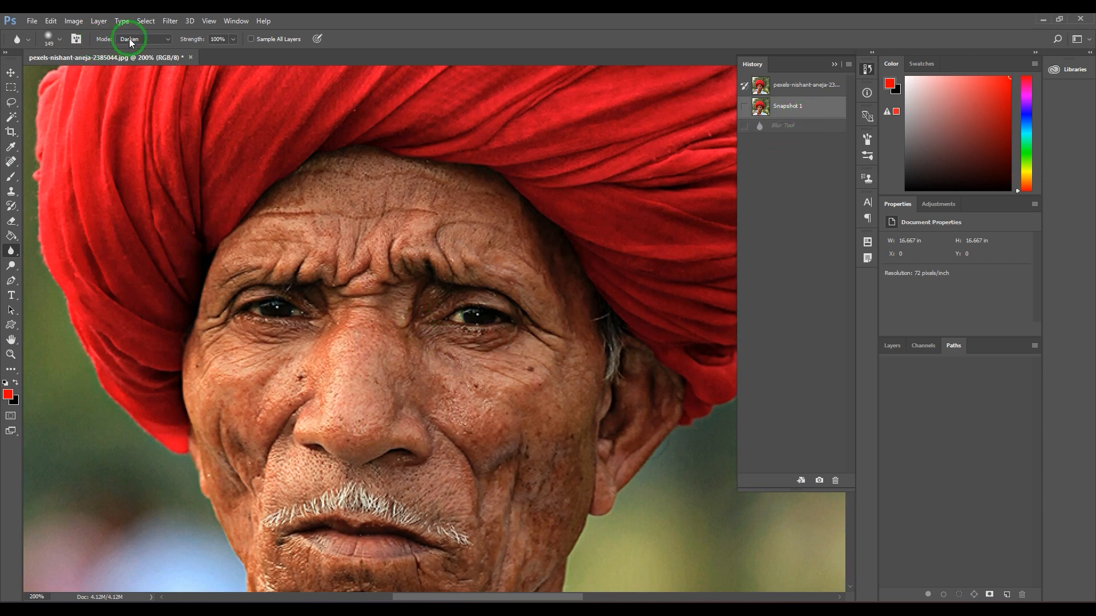
# Switch the Blur tool's mode to Lighten
pyautogui.click(142, 38)
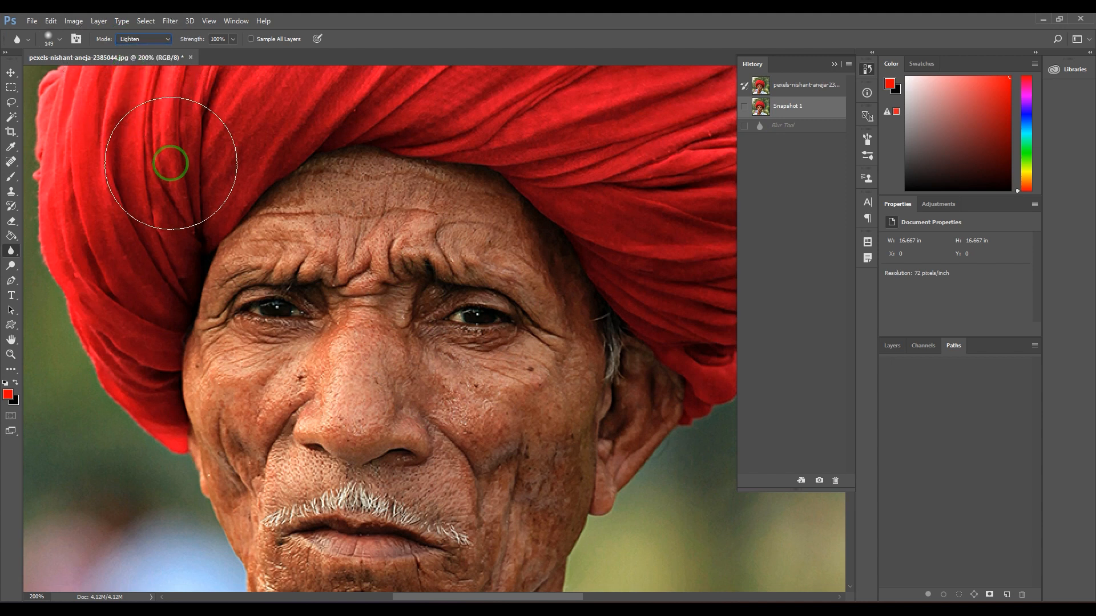
pyautogui.moveTo(487, 389)
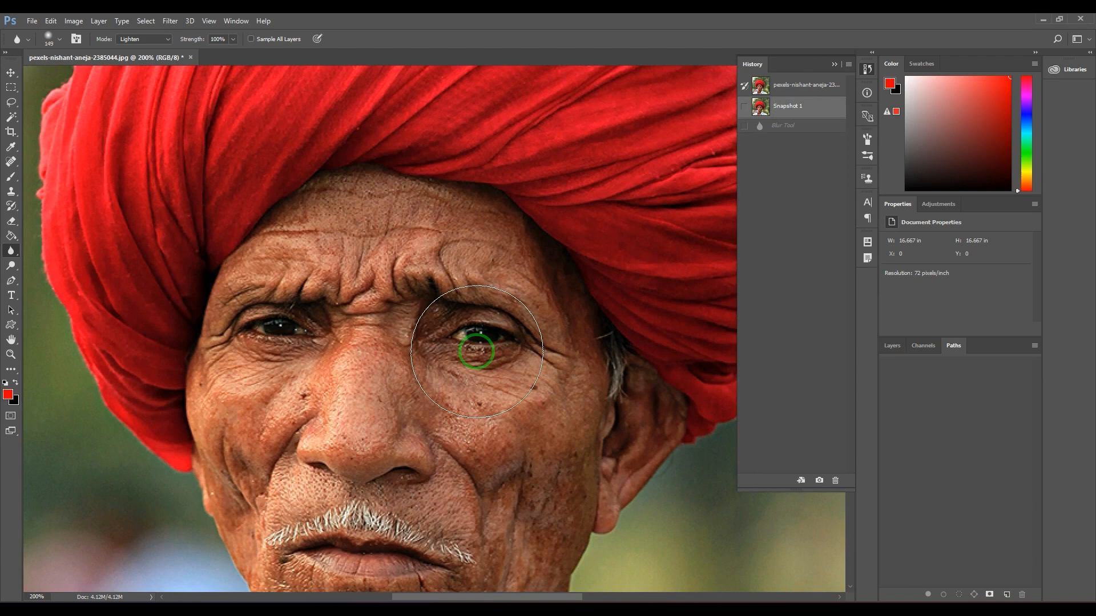
# Set the Blur mode briefly to Hue, then to Saturation
pyautogui.click(162, 38)
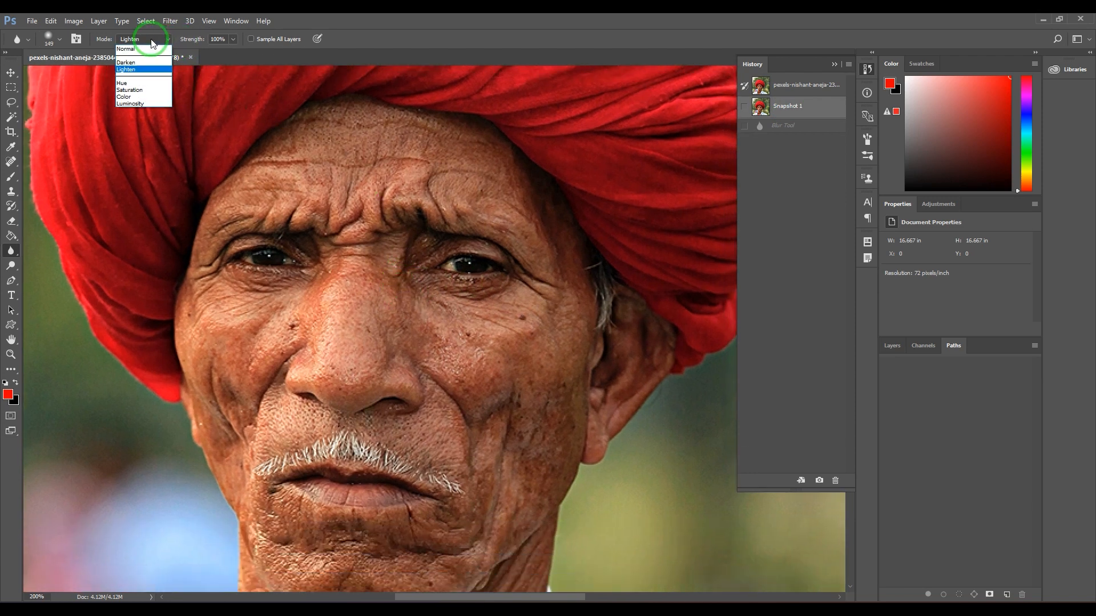
pyautogui.moveTo(143, 63)
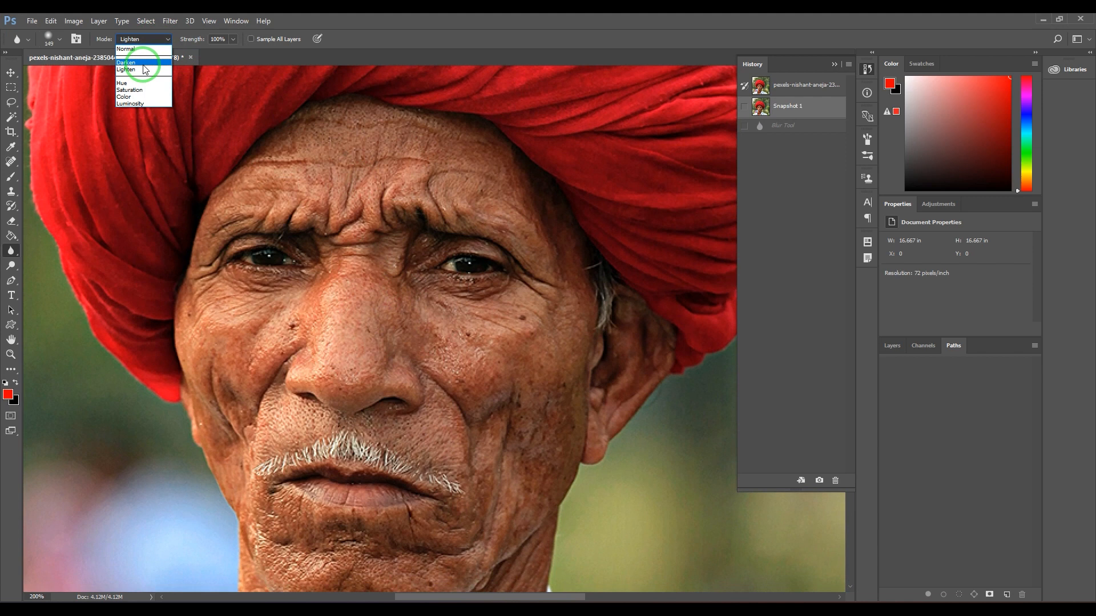
pyautogui.moveTo(143, 86)
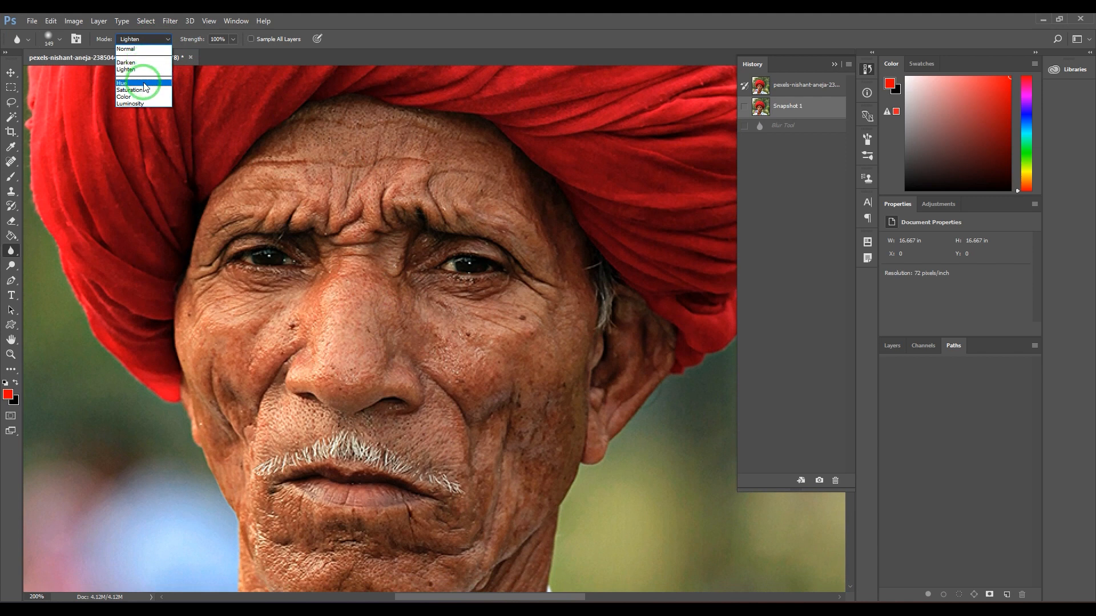
pyautogui.click(122, 83)
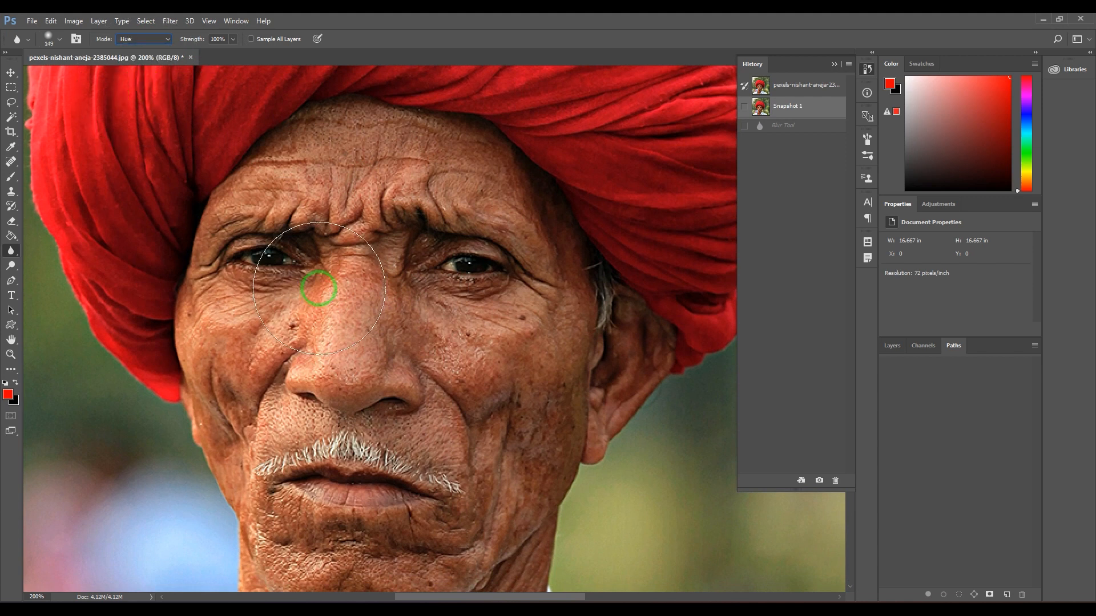
pyautogui.moveTo(562, 309)
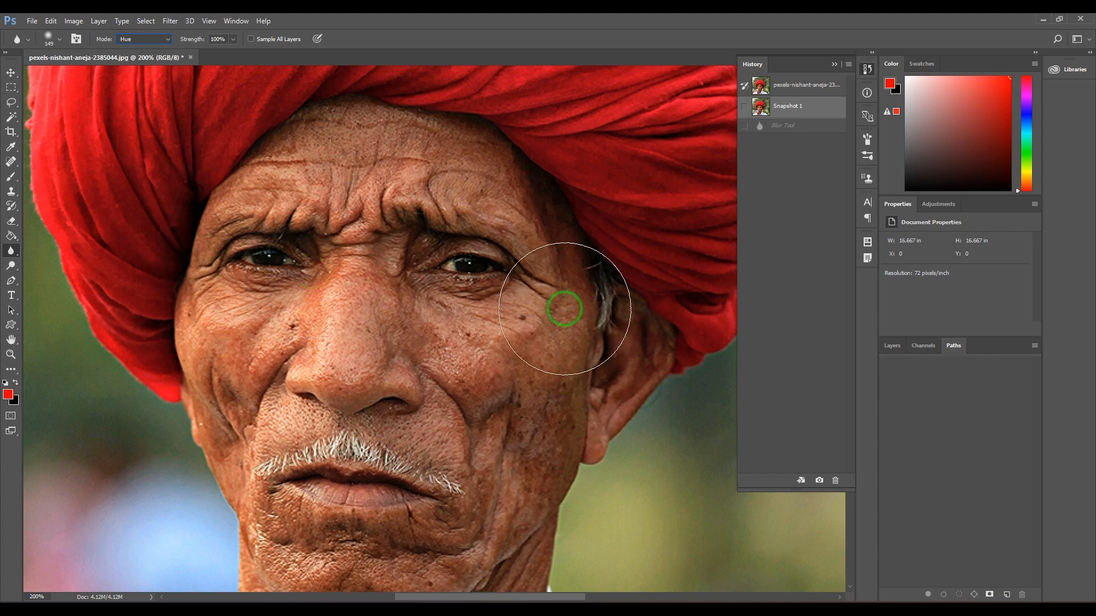
pyautogui.click(144, 39)
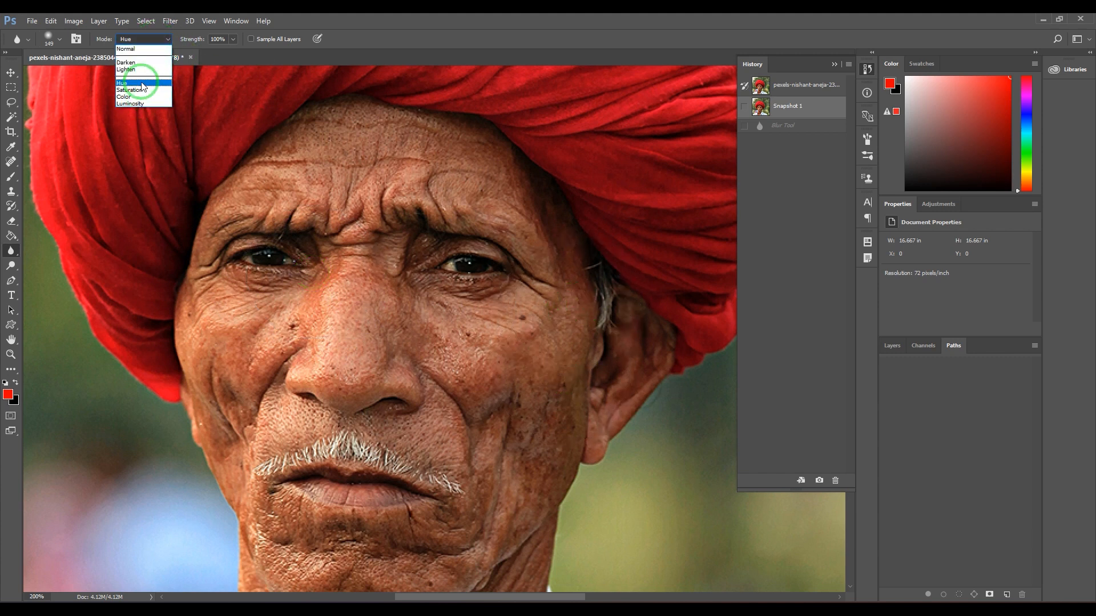
pyautogui.moveTo(144, 90)
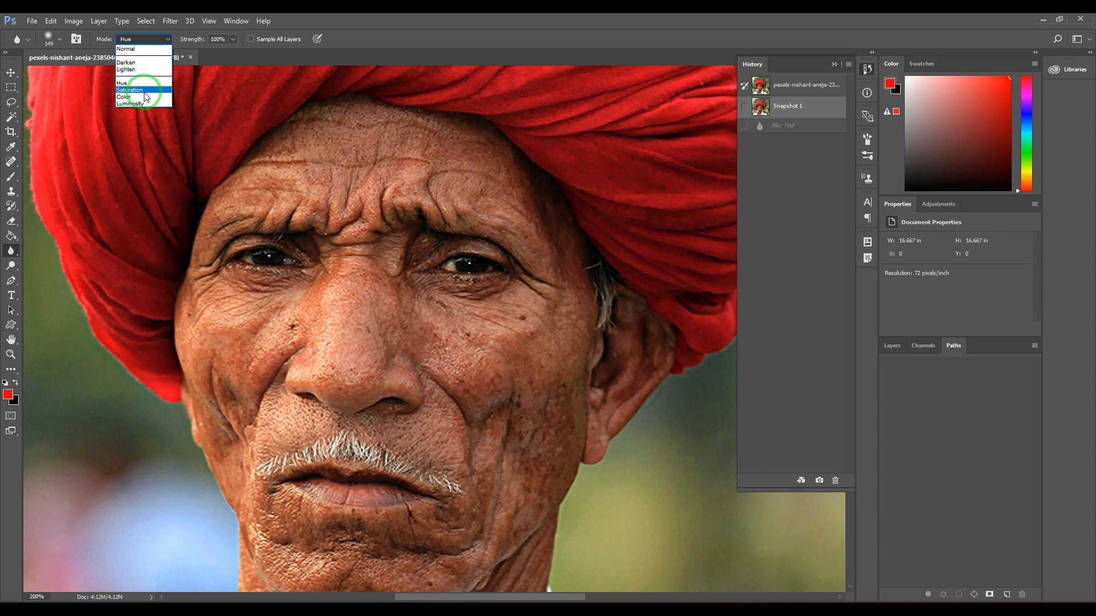
pyautogui.moveTo(143, 97)
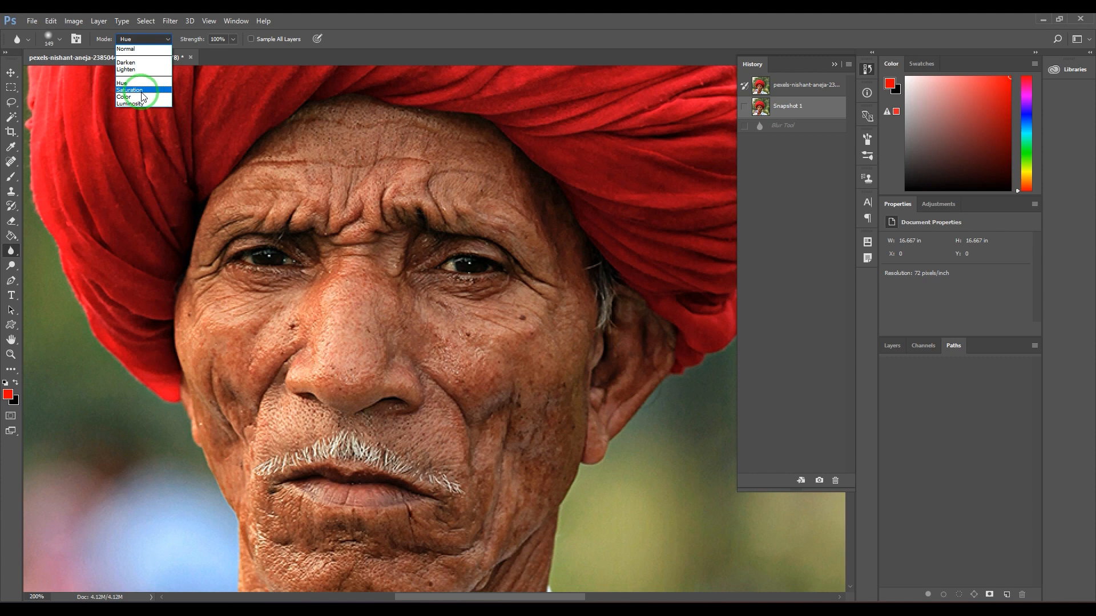
pyautogui.moveTo(133, 97)
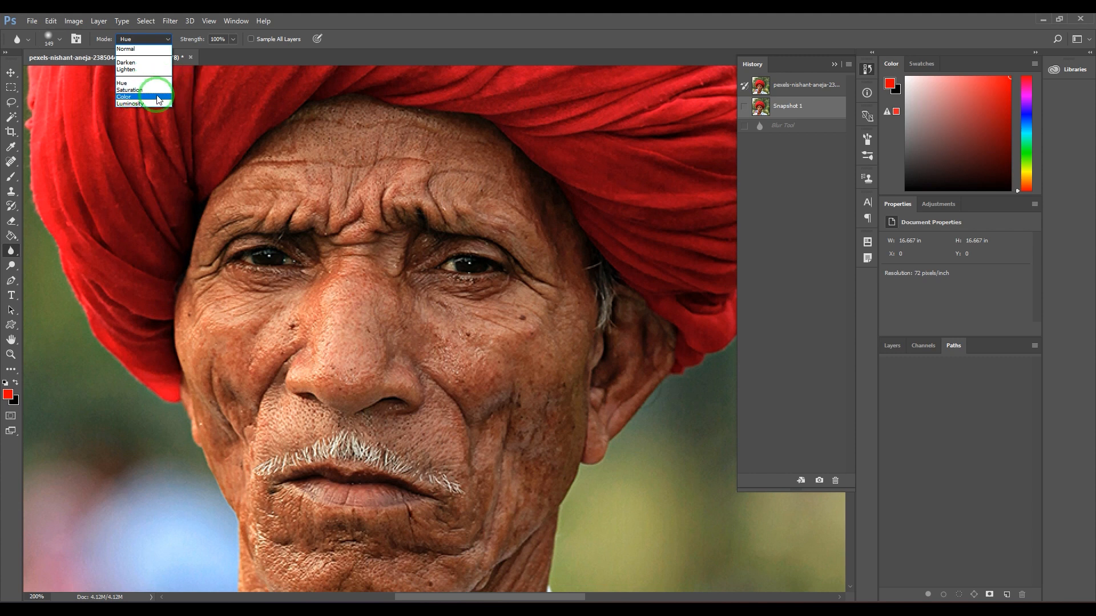
pyautogui.moveTo(151, 89)
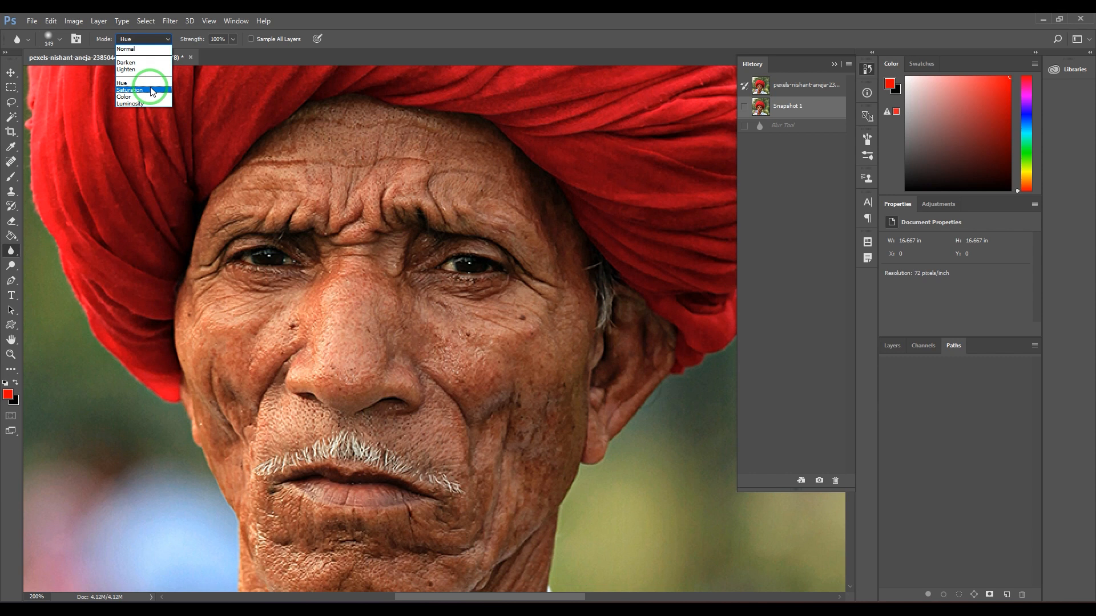
pyautogui.click(128, 90)
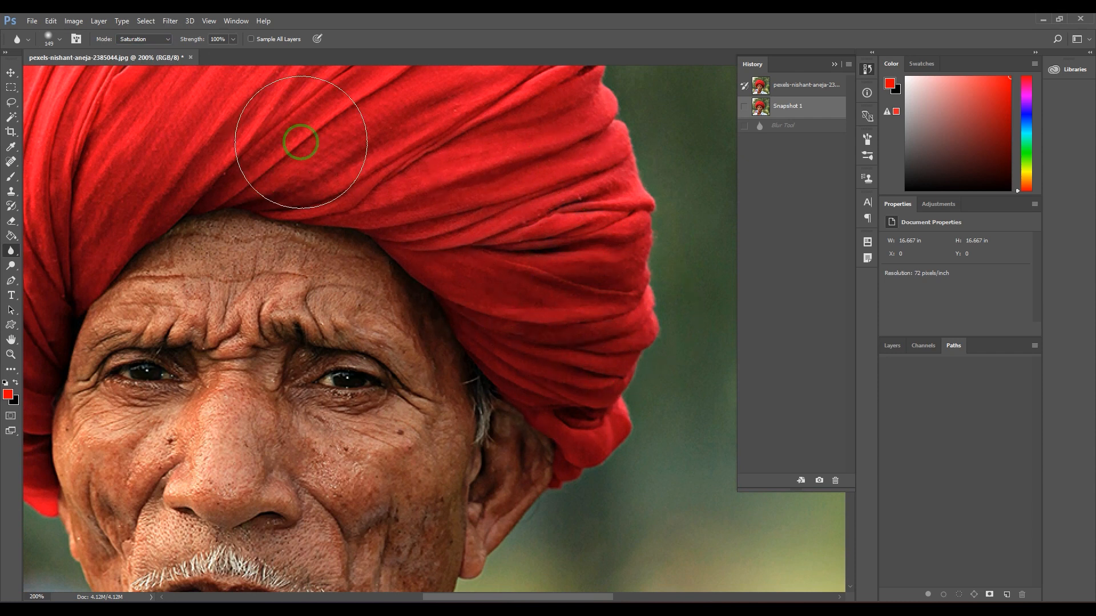
pyautogui.moveTo(578, 231)
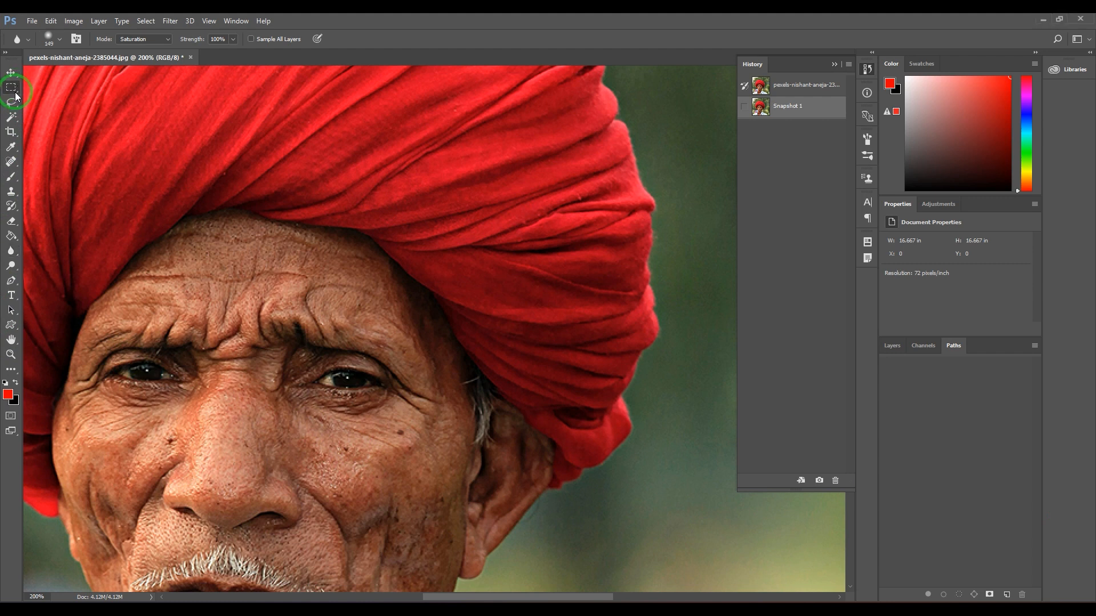
# Desaturate an elliptical selection over the turban with Hue/Saturation at -100
pyautogui.click(11, 88)
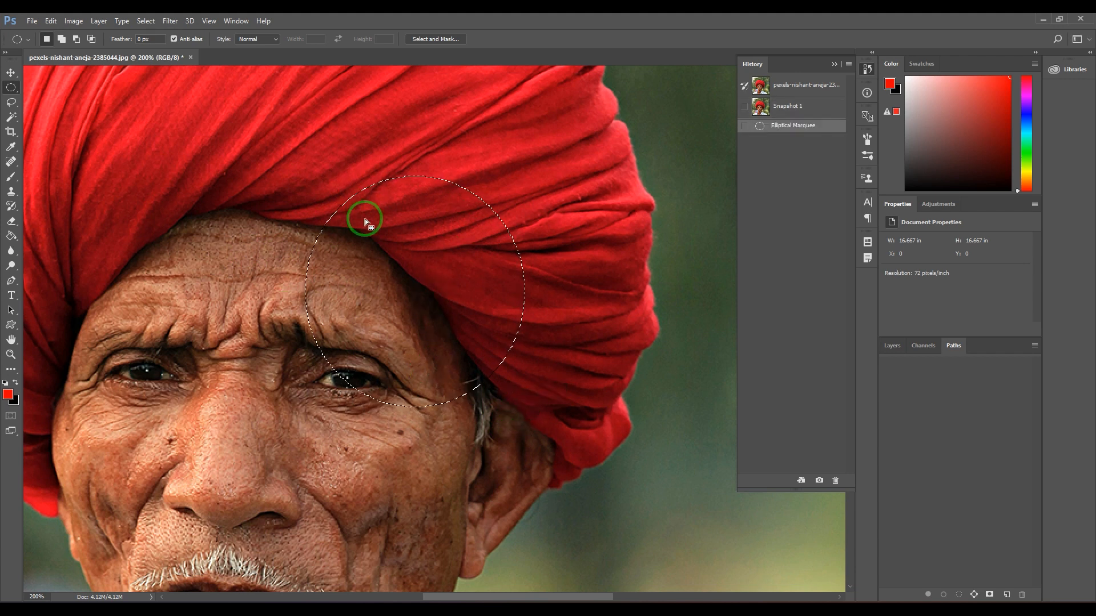
pyautogui.click(72, 21)
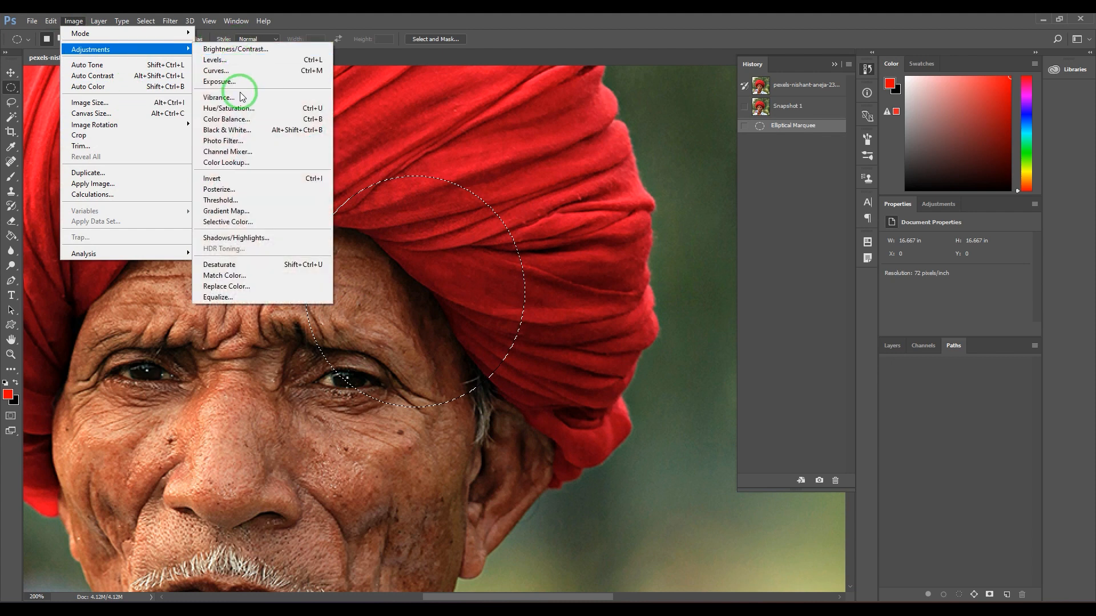
pyautogui.click(229, 109)
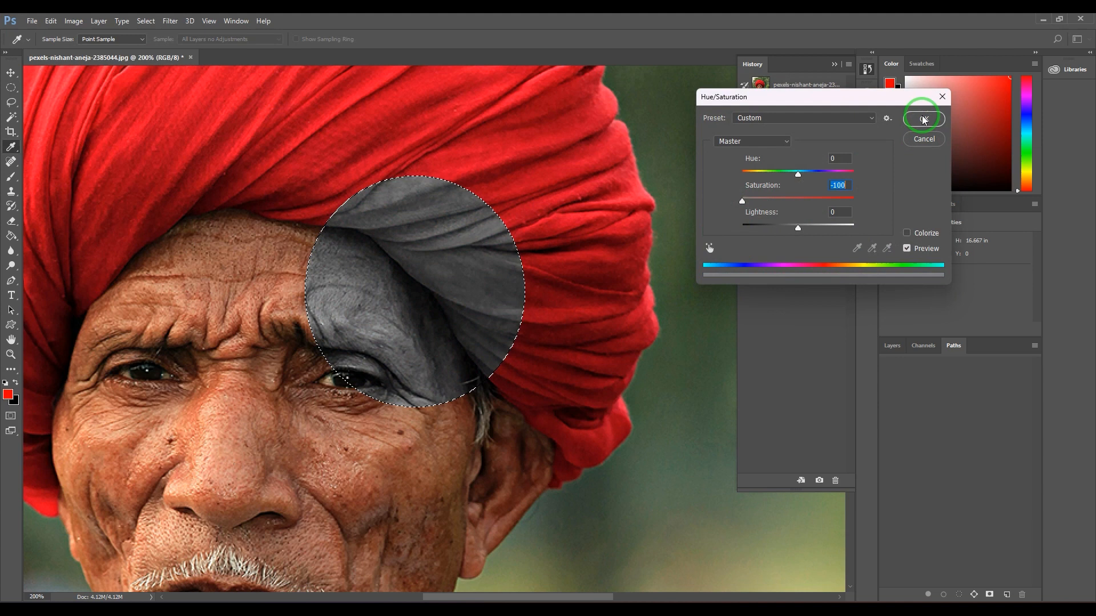
pyautogui.click(922, 118)
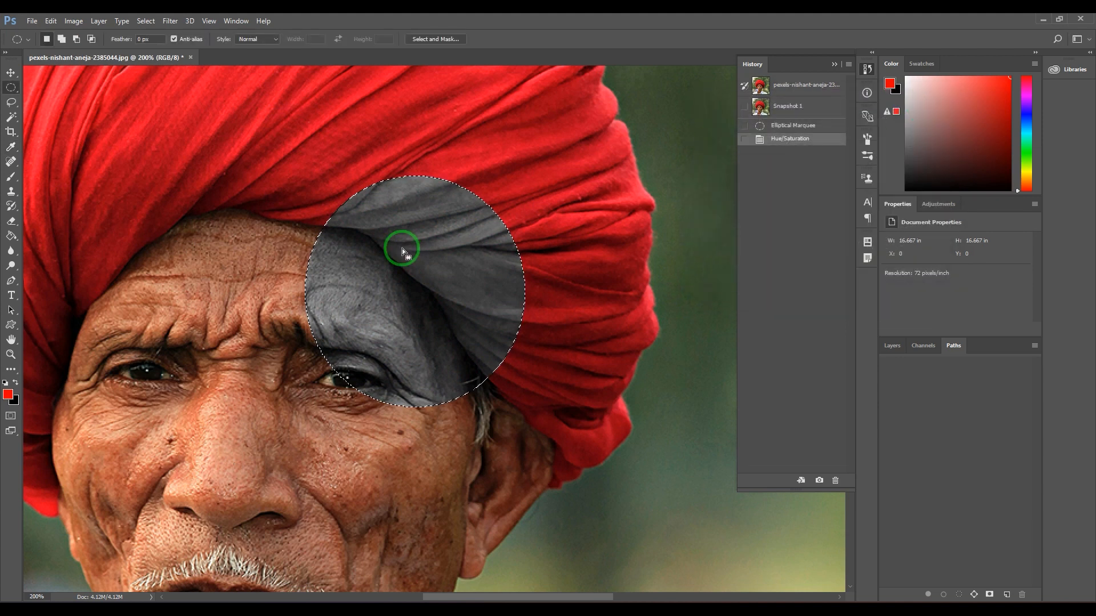
# Deselect the circular selection with Ctrl+D
pyautogui.press('ctrl+d')
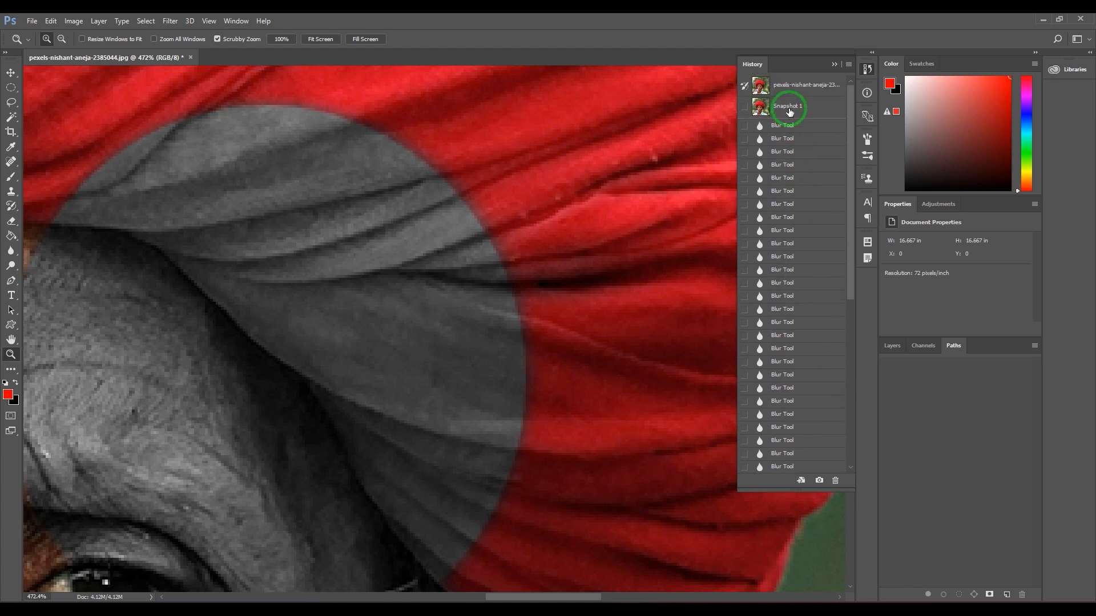
# Revert to Snapshot 1, jump through the Blur Tool states, and capture new snapshots
pyautogui.click(781, 125)
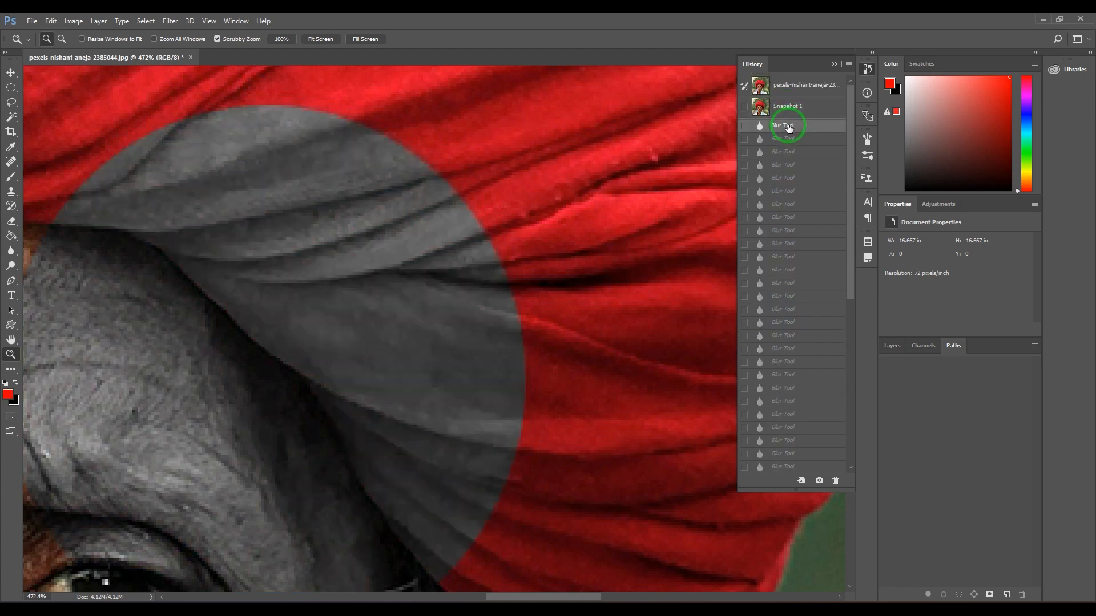
pyautogui.click(818, 480)
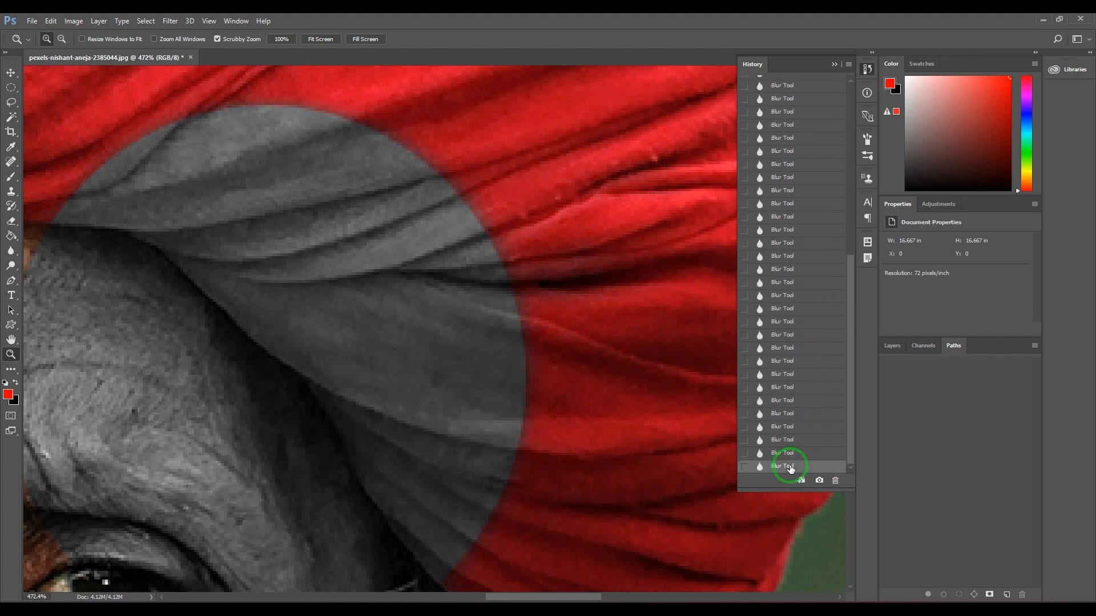
pyautogui.scroll(3)
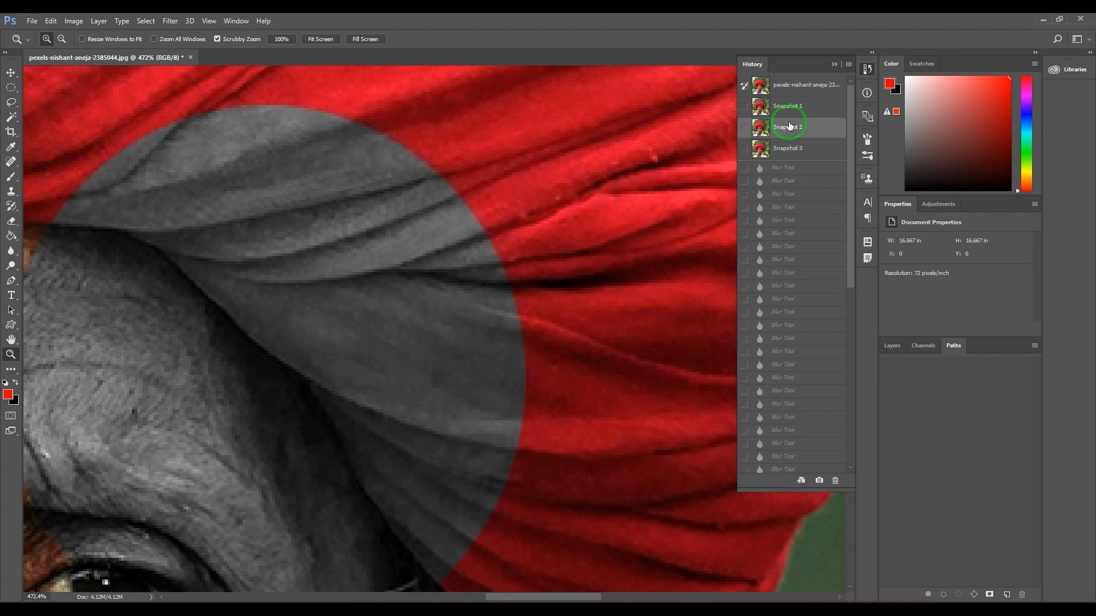
pyautogui.moveTo(554, 142)
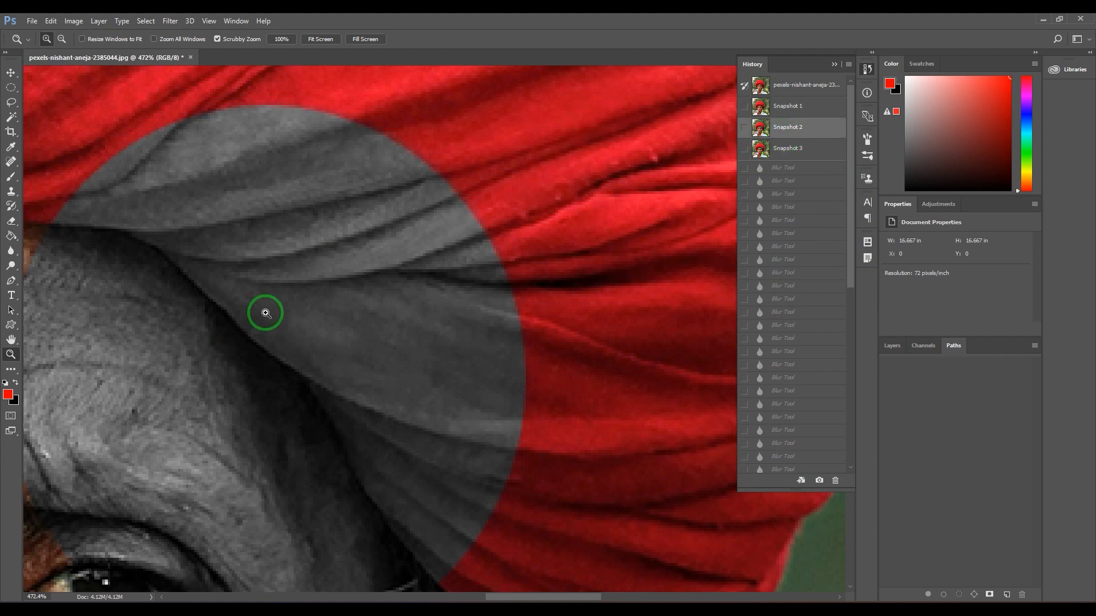
pyautogui.click(787, 149)
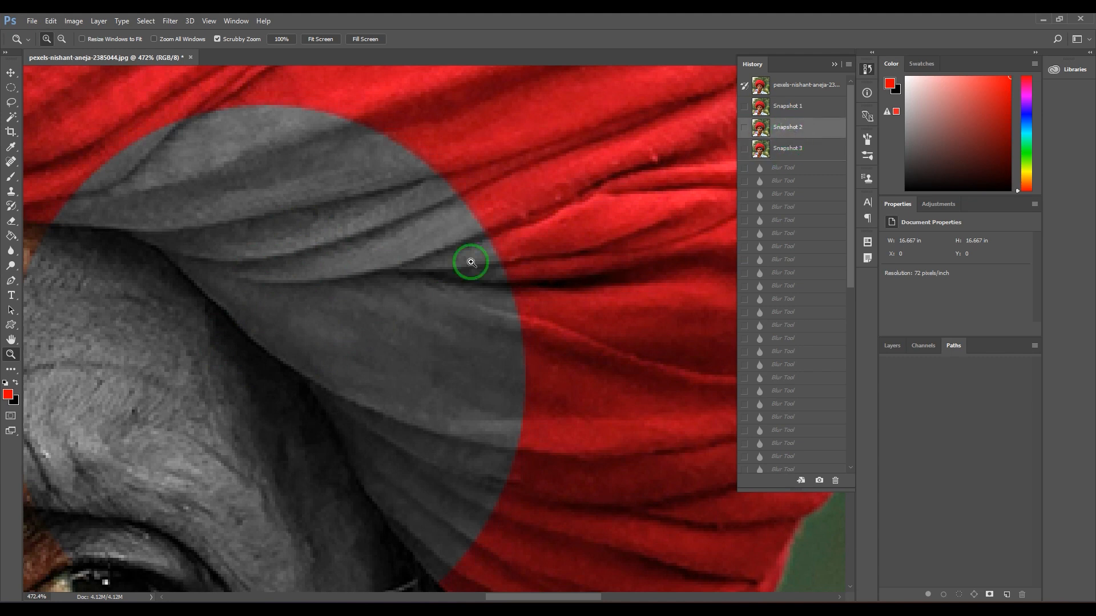
pyautogui.moveTo(44, 275)
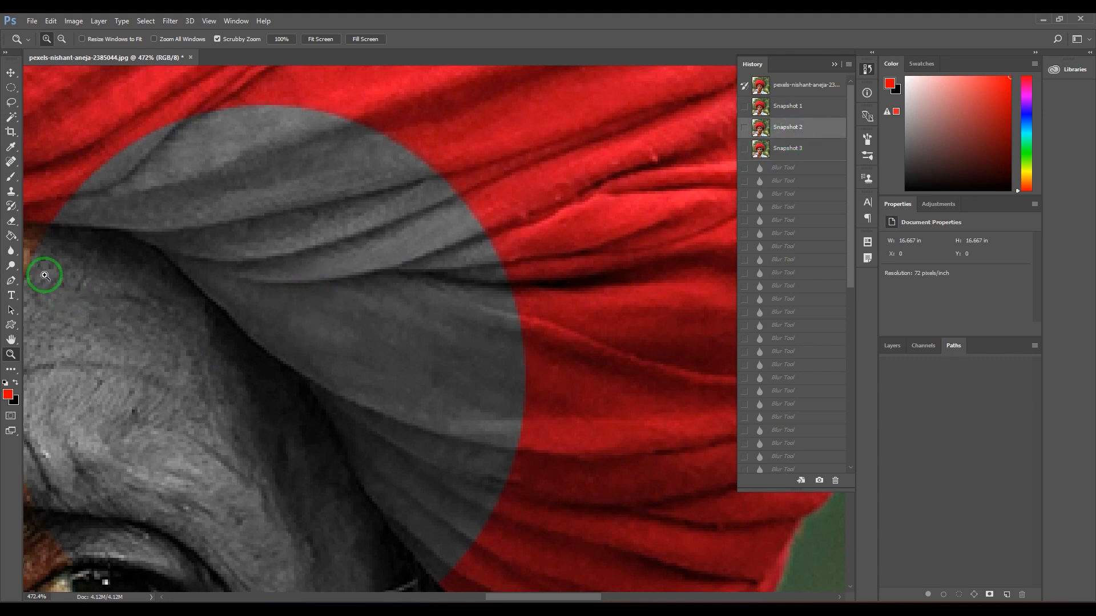
pyautogui.click(140, 38)
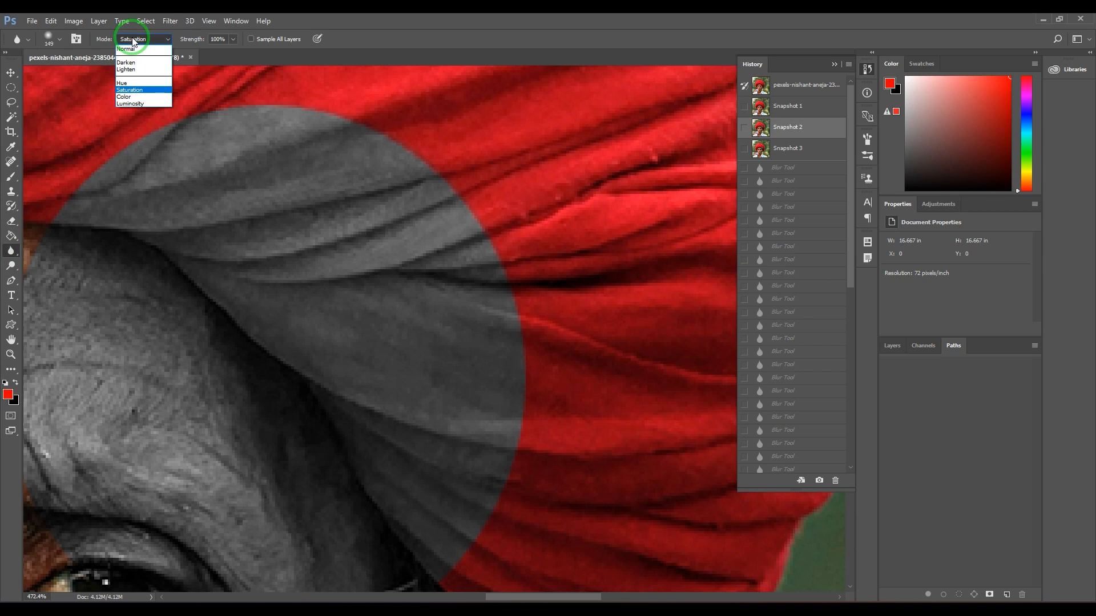
pyautogui.moveTo(138, 89)
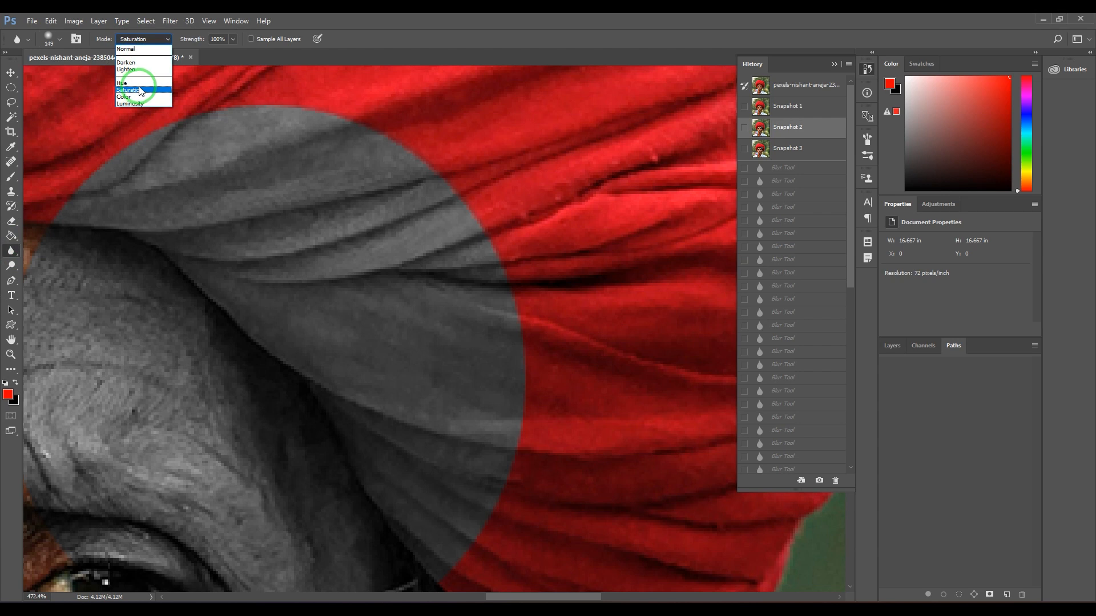
# Switch the Blur tool's blending mode to Color
pyautogui.click(124, 97)
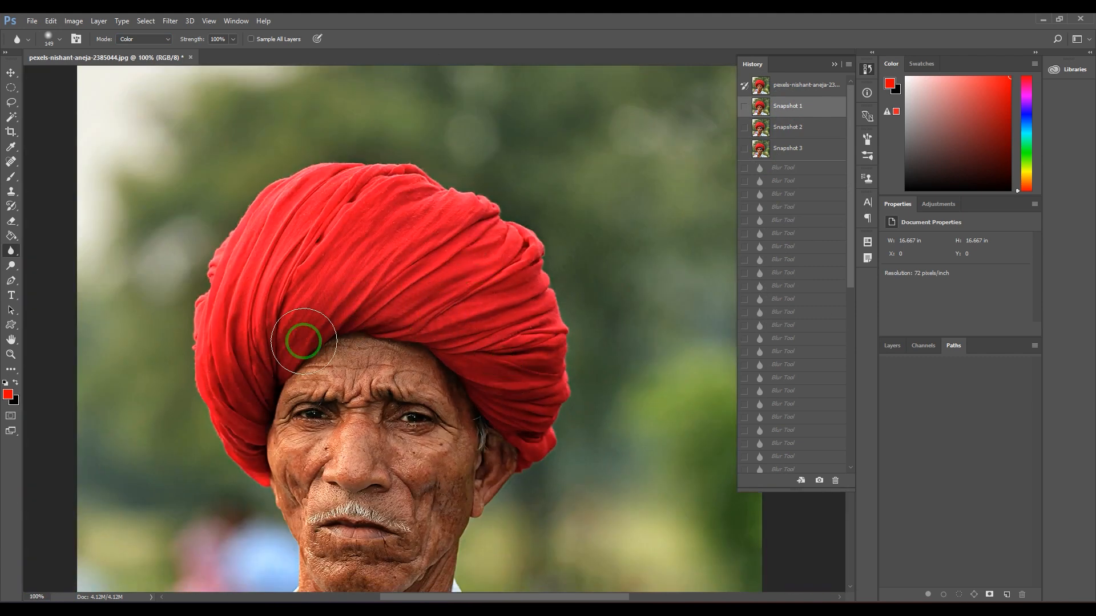
pyautogui.moveTo(358, 460)
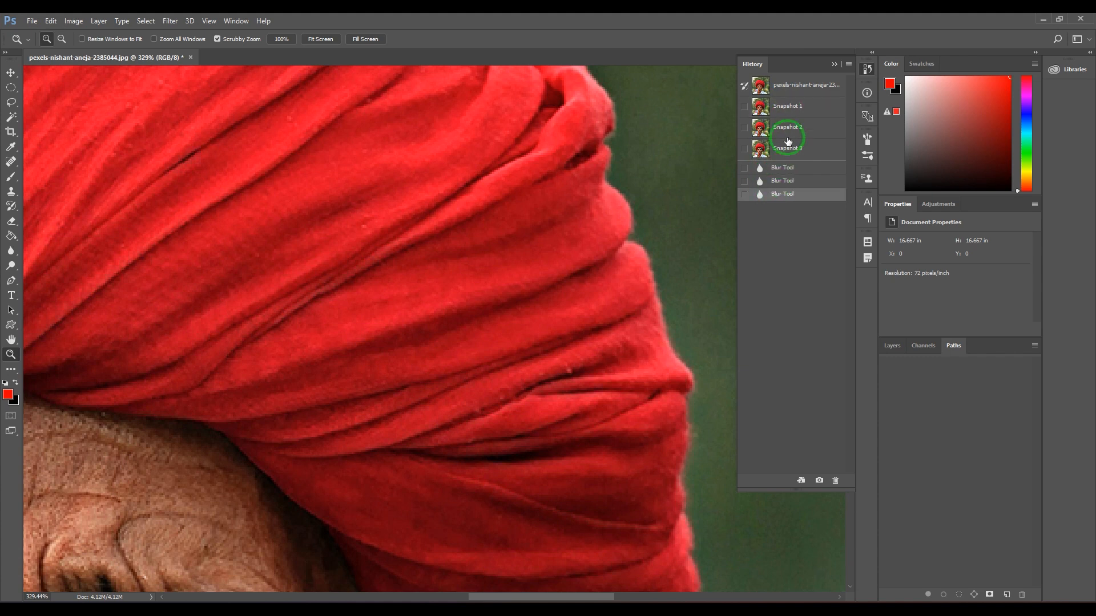
pyautogui.click(788, 106)
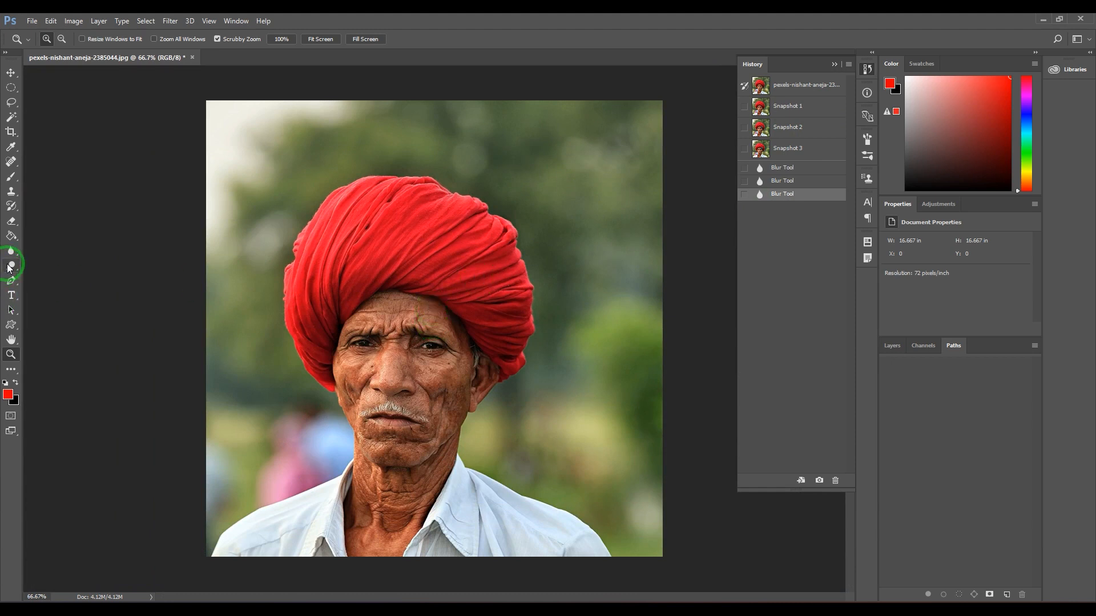
pyautogui.click(10, 251)
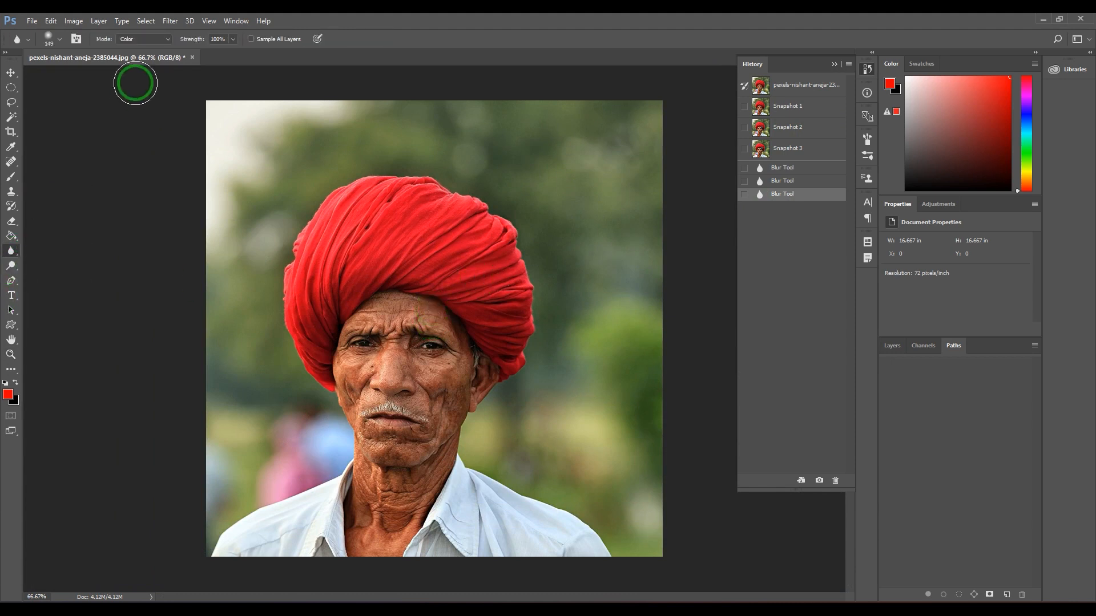
# Set the Blur tool to Luminosity mode and blur the turban
pyautogui.click(143, 38)
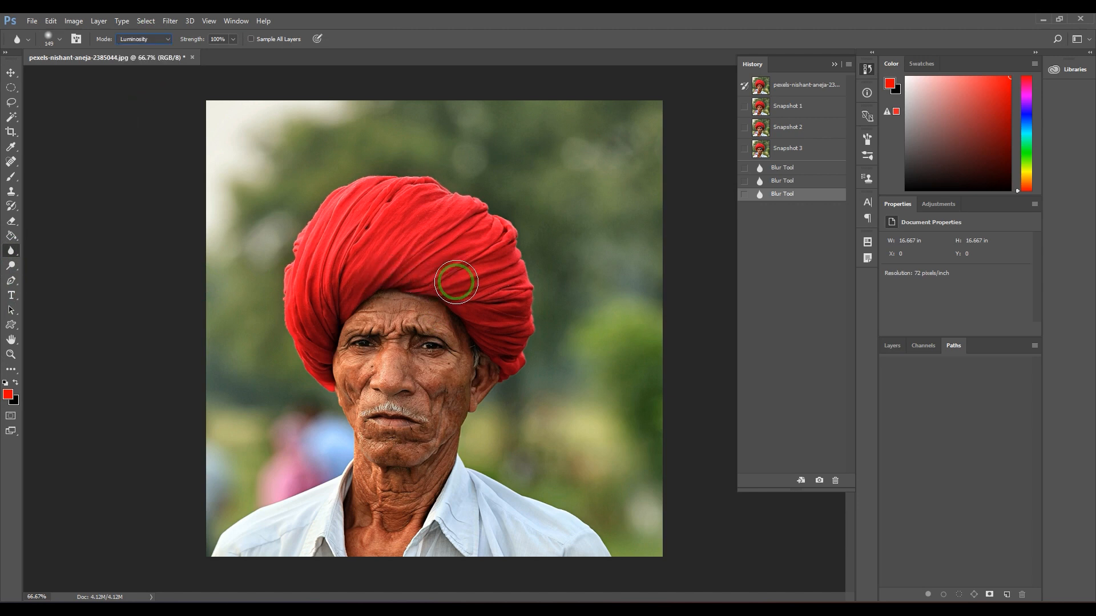
pyautogui.moveTo(450, 261)
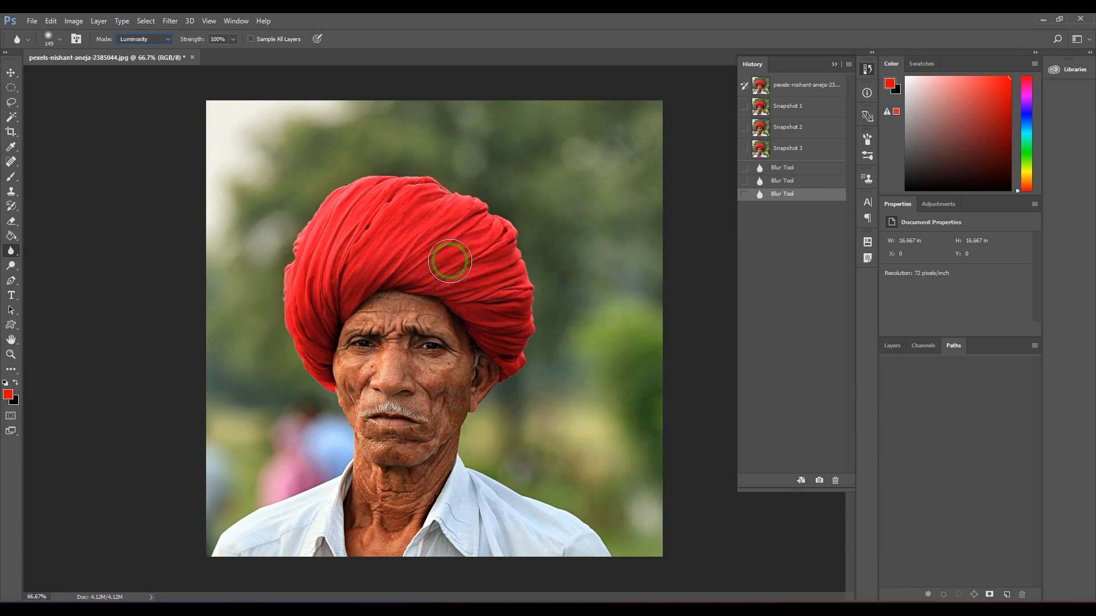
pyautogui.click(449, 261)
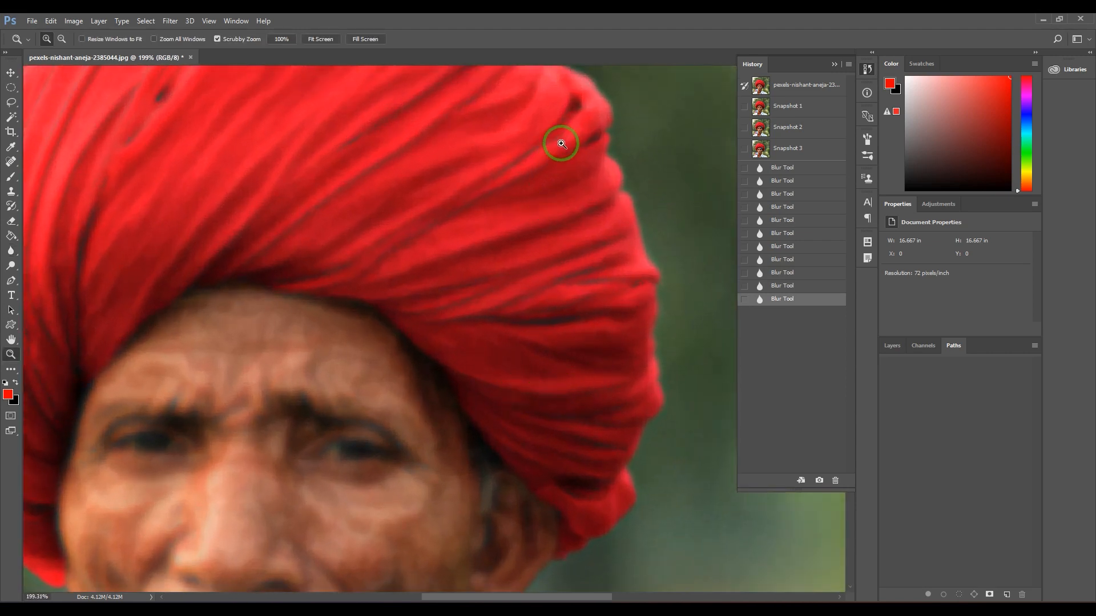
pyautogui.moveTo(342, 165)
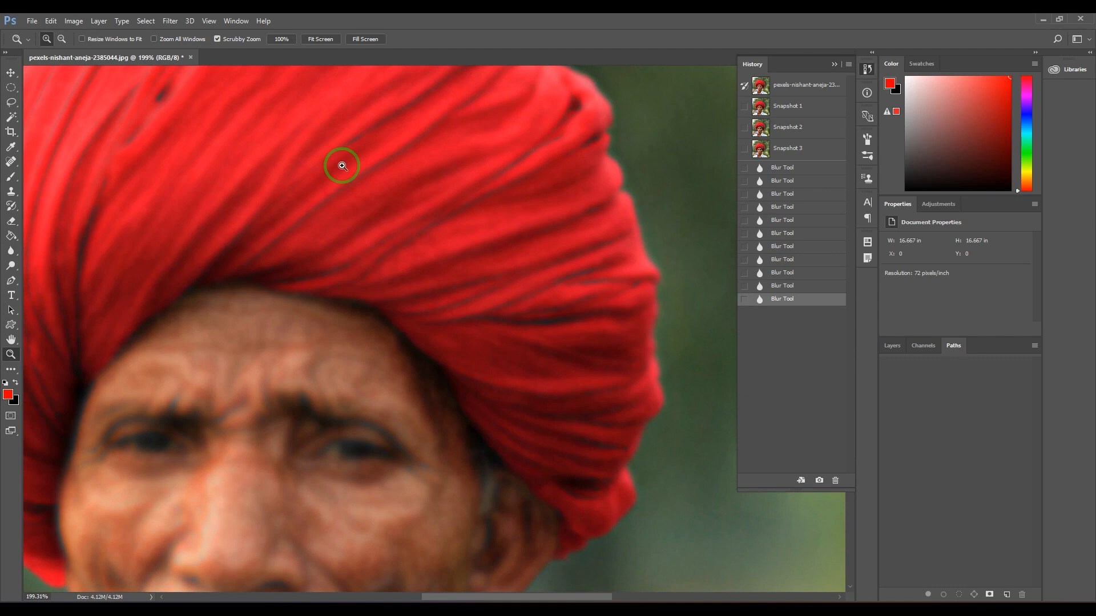
pyautogui.moveTo(800, 106)
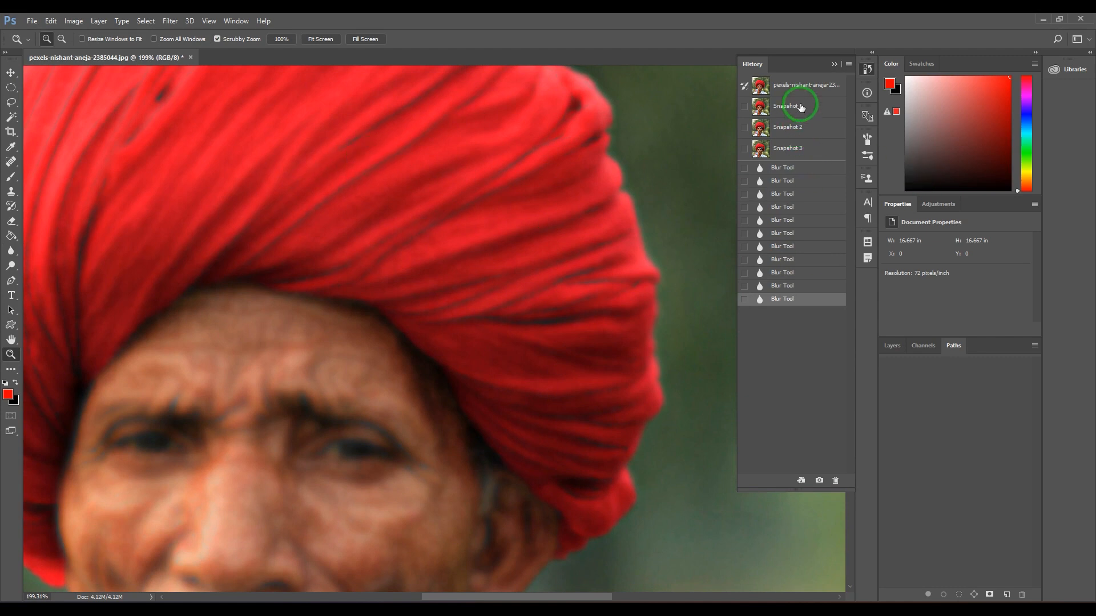
pyautogui.click(787, 106)
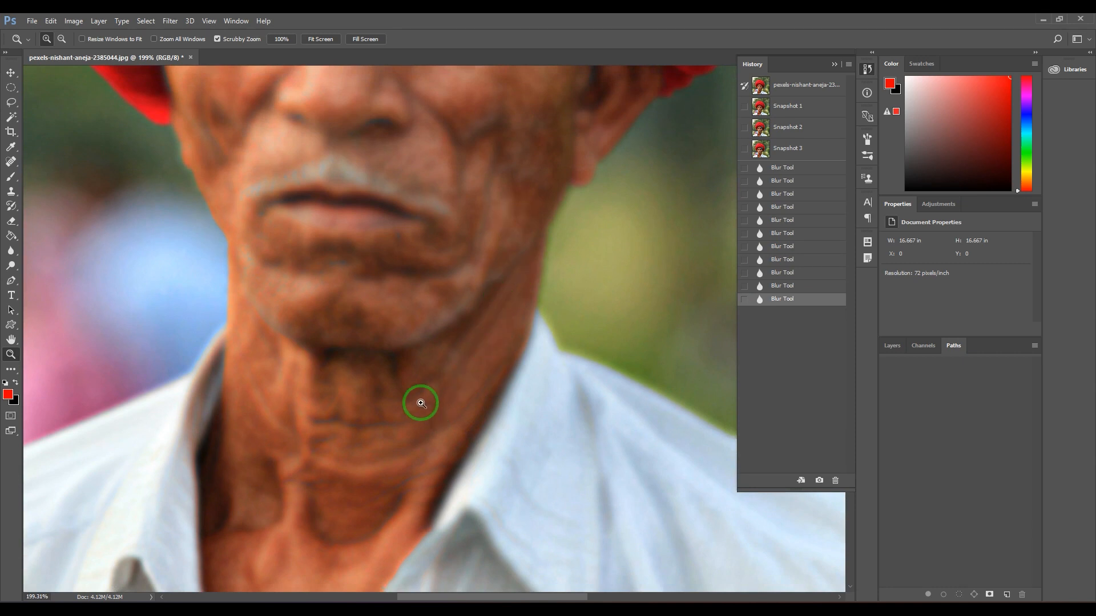
pyautogui.moveTo(451, 452)
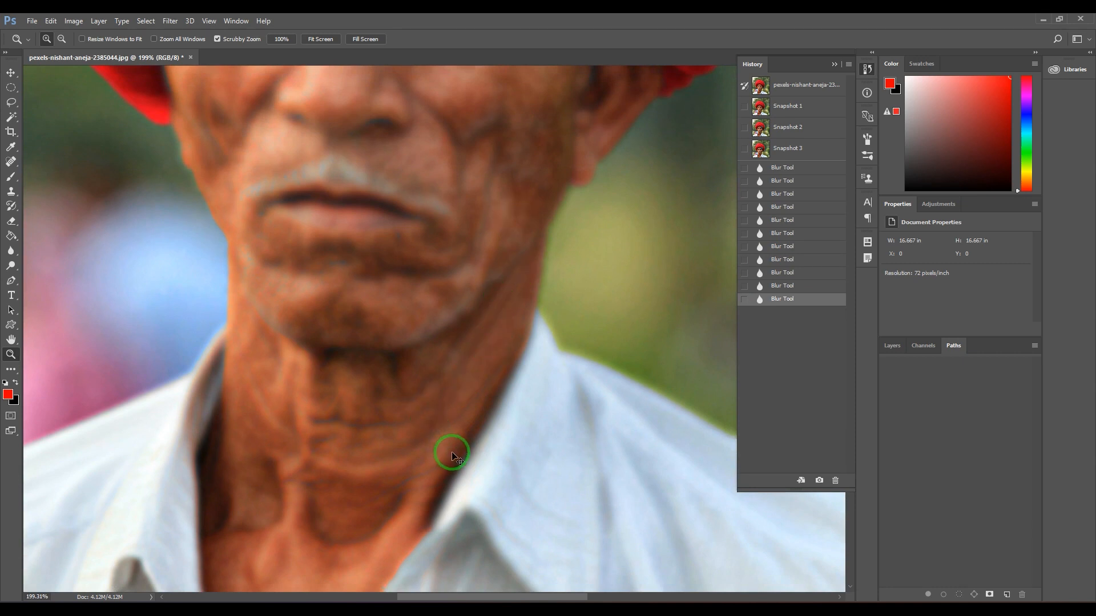